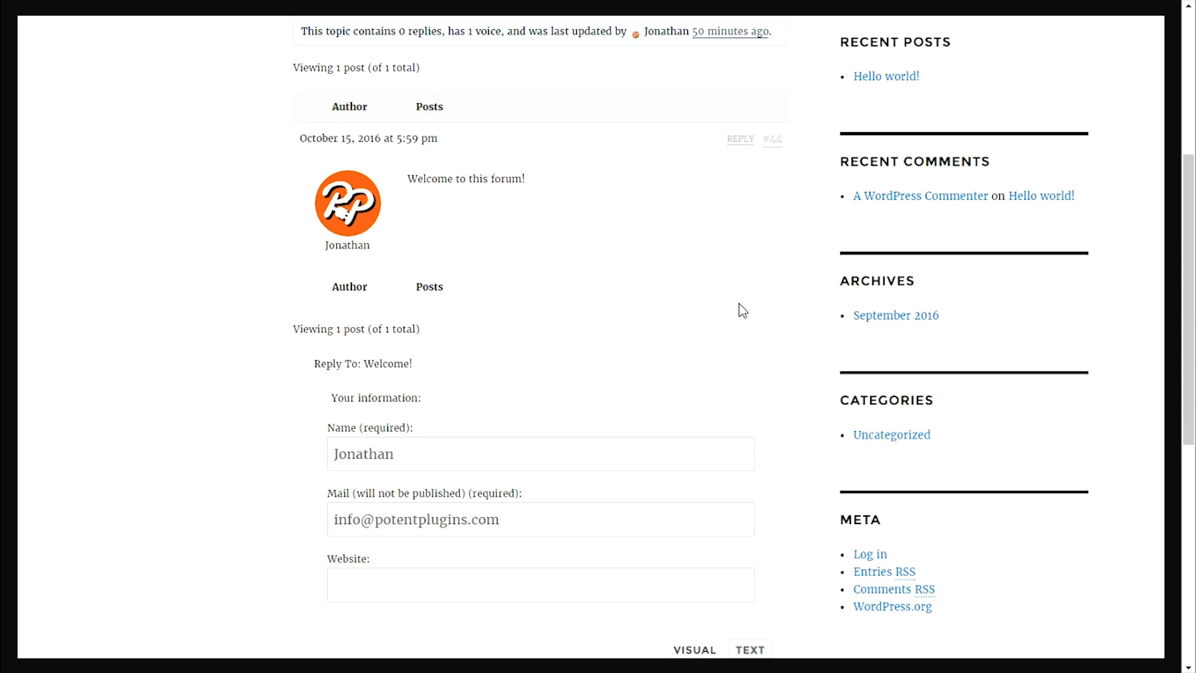
Type 'Hey there!' into the Reply To: Welcome! form and start a new line
{"action": "scroll", "scroll_direction": "down", "scroll_amount": 3}
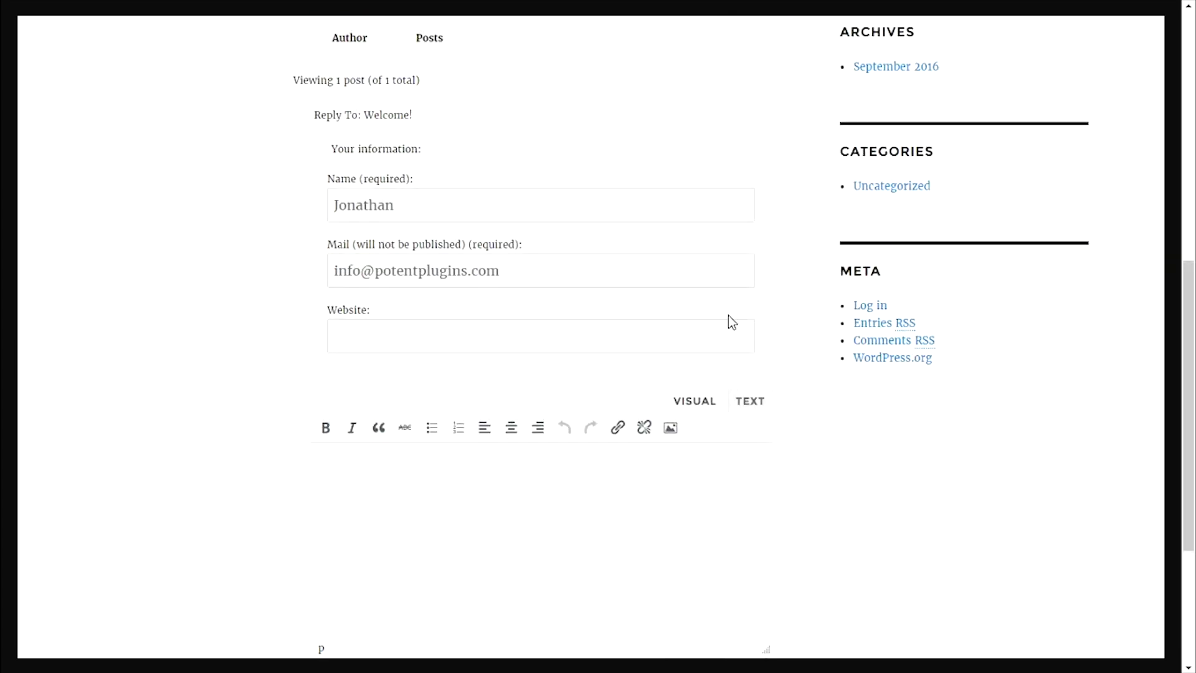
{"action": "scroll", "scroll_direction": "down", "scroll_amount": 3}
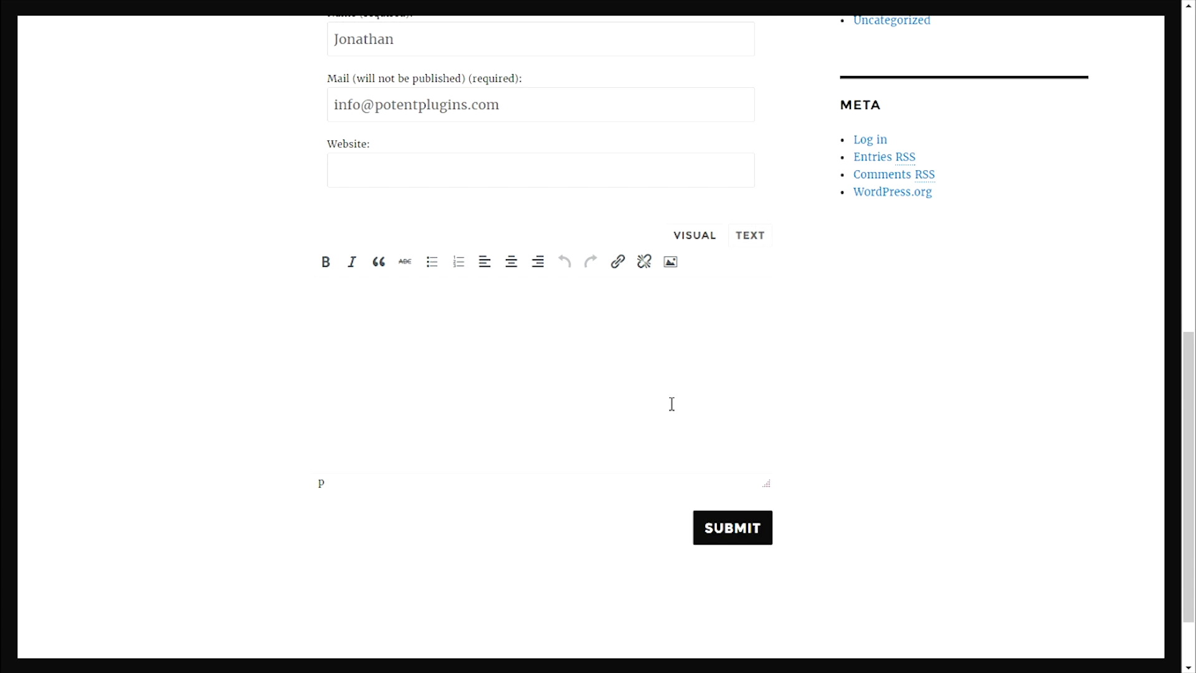
{"action": "type", "text": "Hey the"}
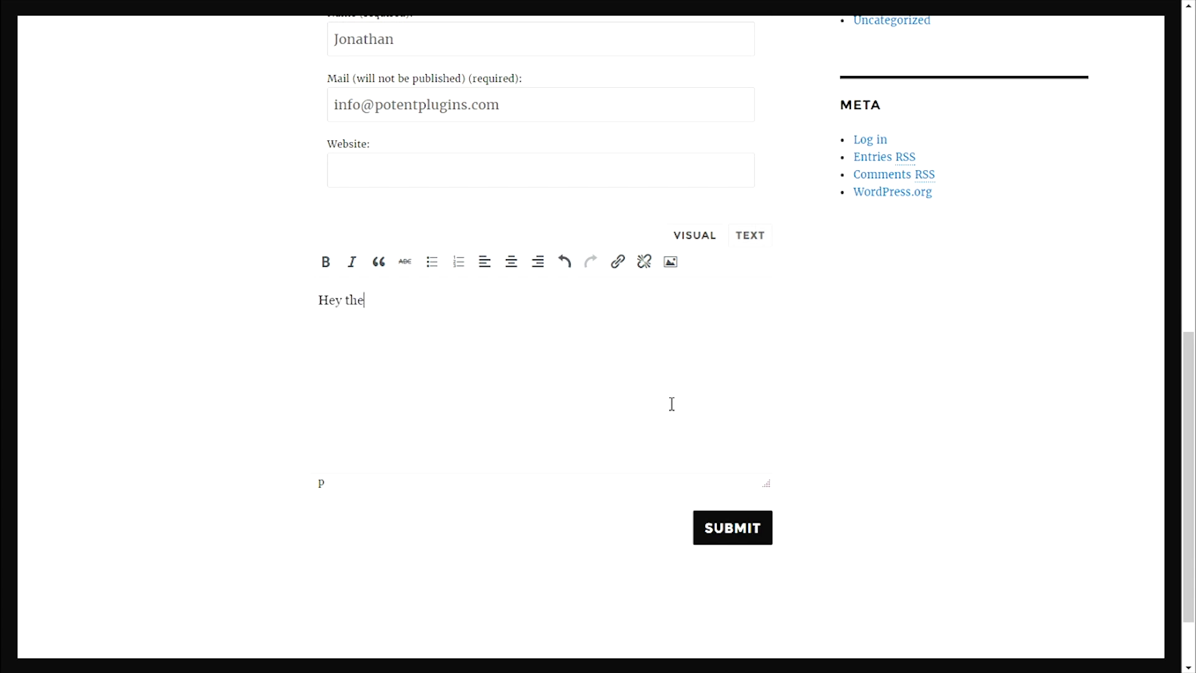
{"action": "type", "text": "re!"}
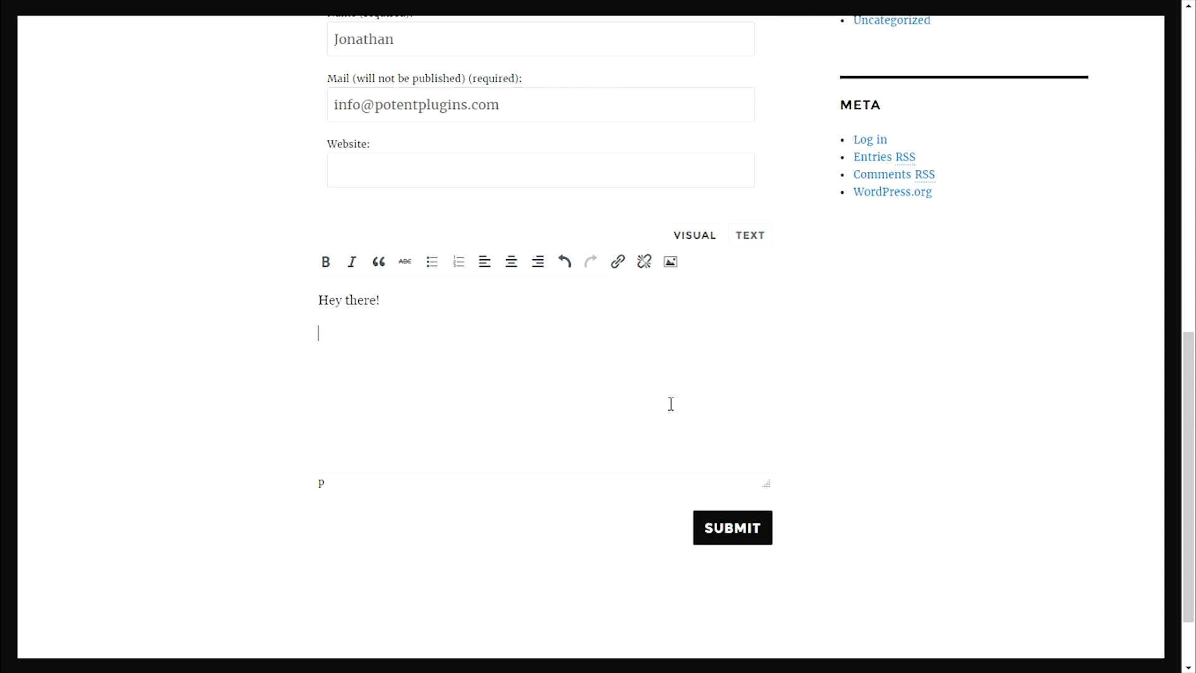
{"action": "mouse_move", "coordinate": [366, 334]}
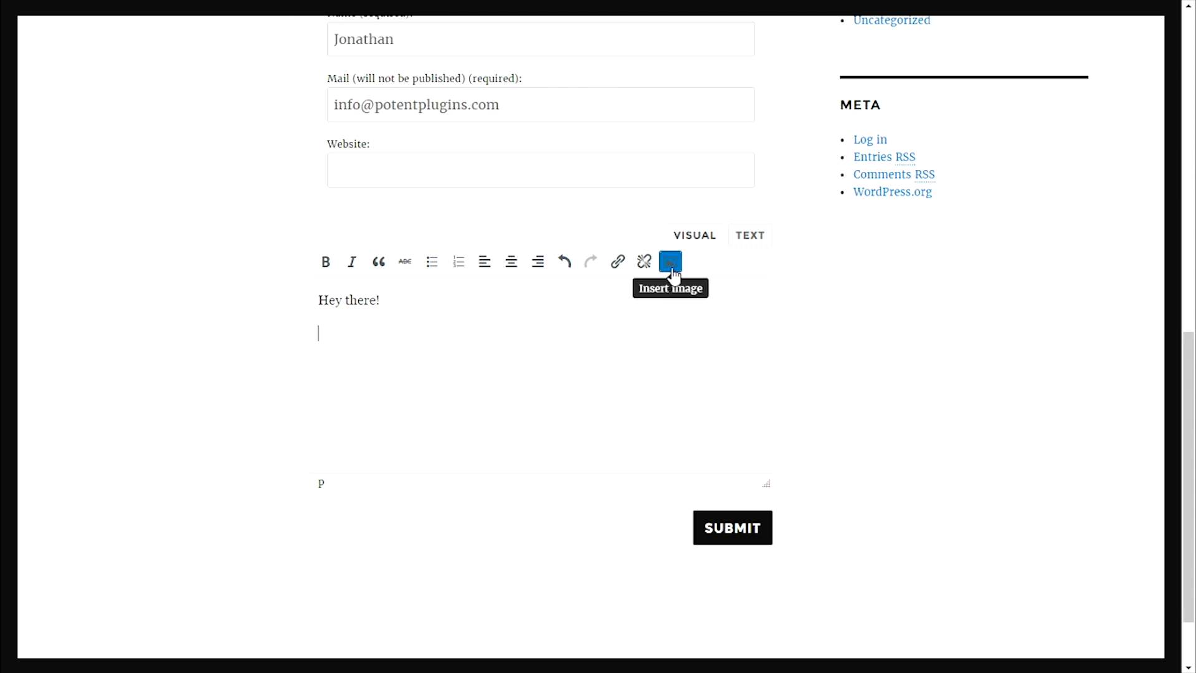
Upload the mountain and lake photos via Insert Image into the reply body
{"action": "left_click", "coordinate": [670, 261]}
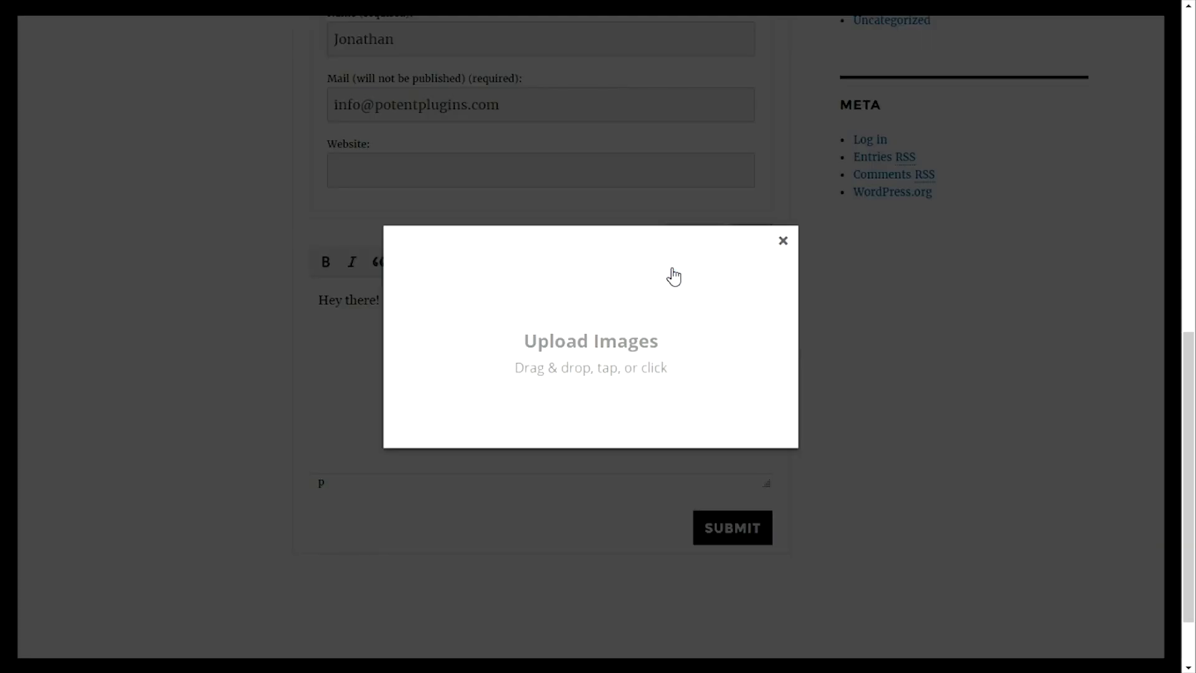
{"action": "mouse_move", "coordinate": [642, 283]}
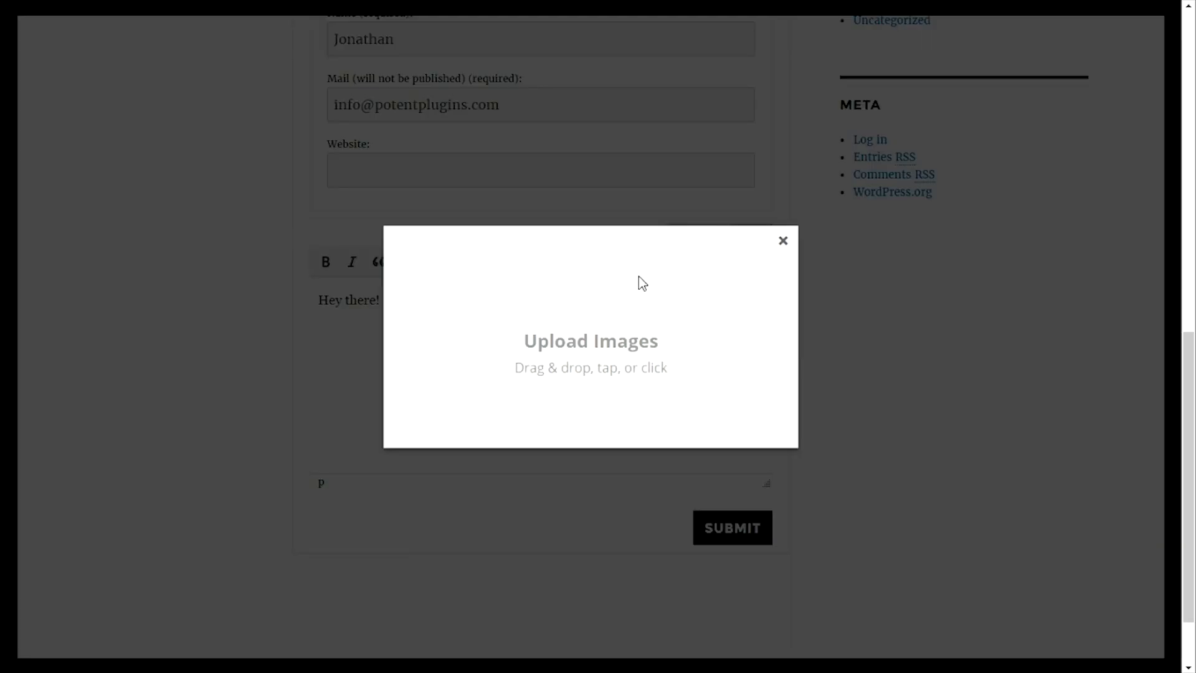
{"action": "mouse_move", "coordinate": [593, 310]}
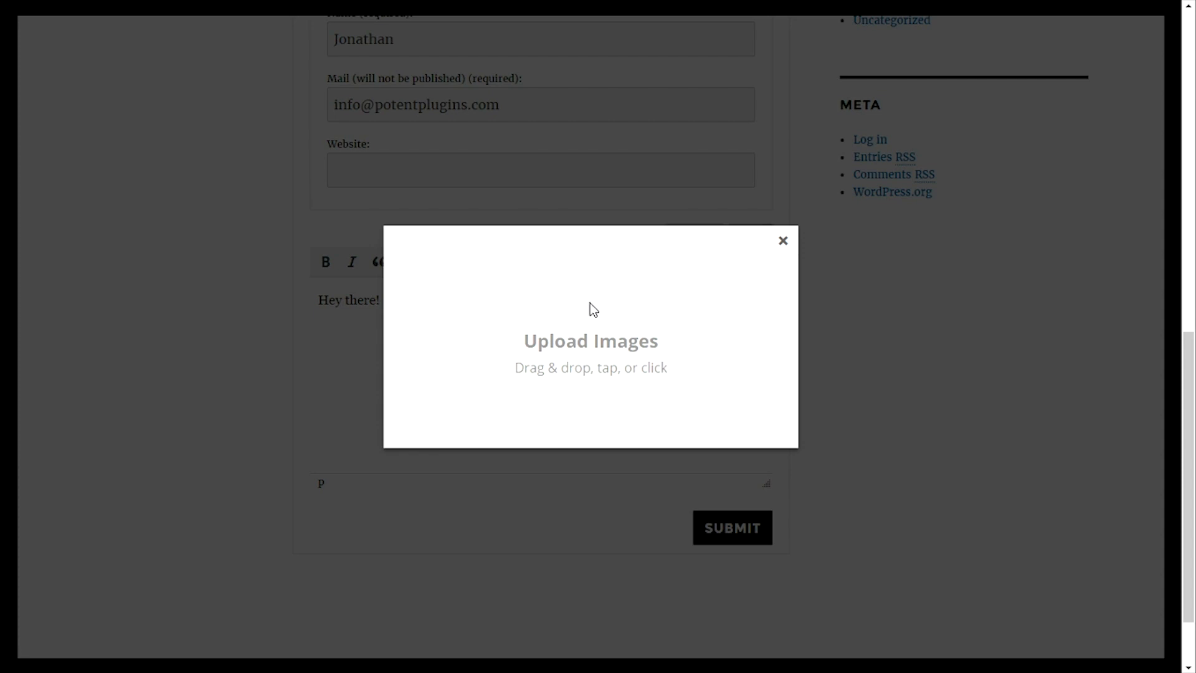
{"action": "mouse_move", "coordinate": [595, 310]}
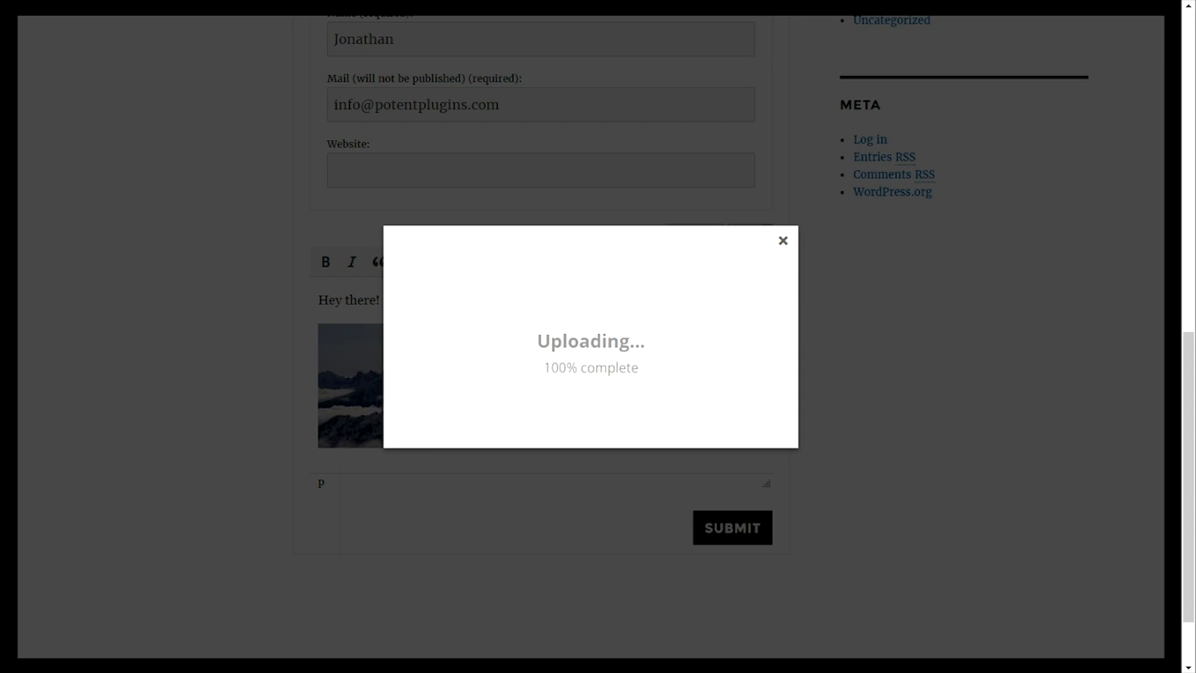
{"action": "left_click", "coordinate": [783, 241]}
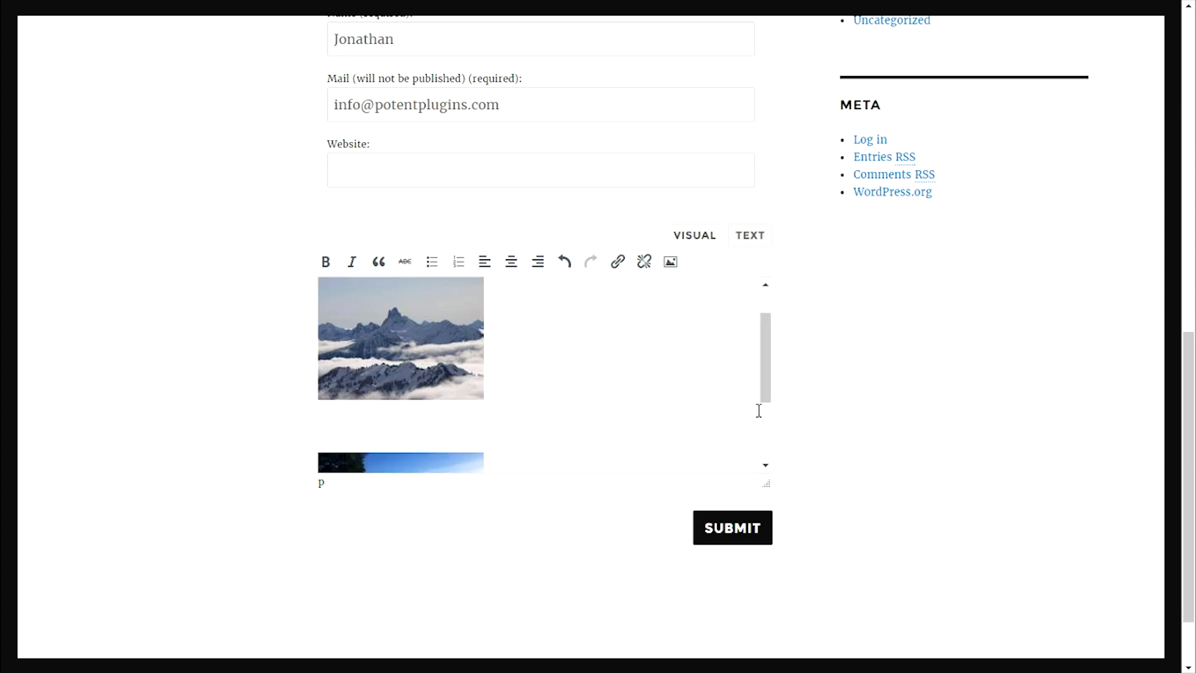
Insert 'Some more awesome text!' between the photos and submit the reply
{"action": "type", "text": "Some"}
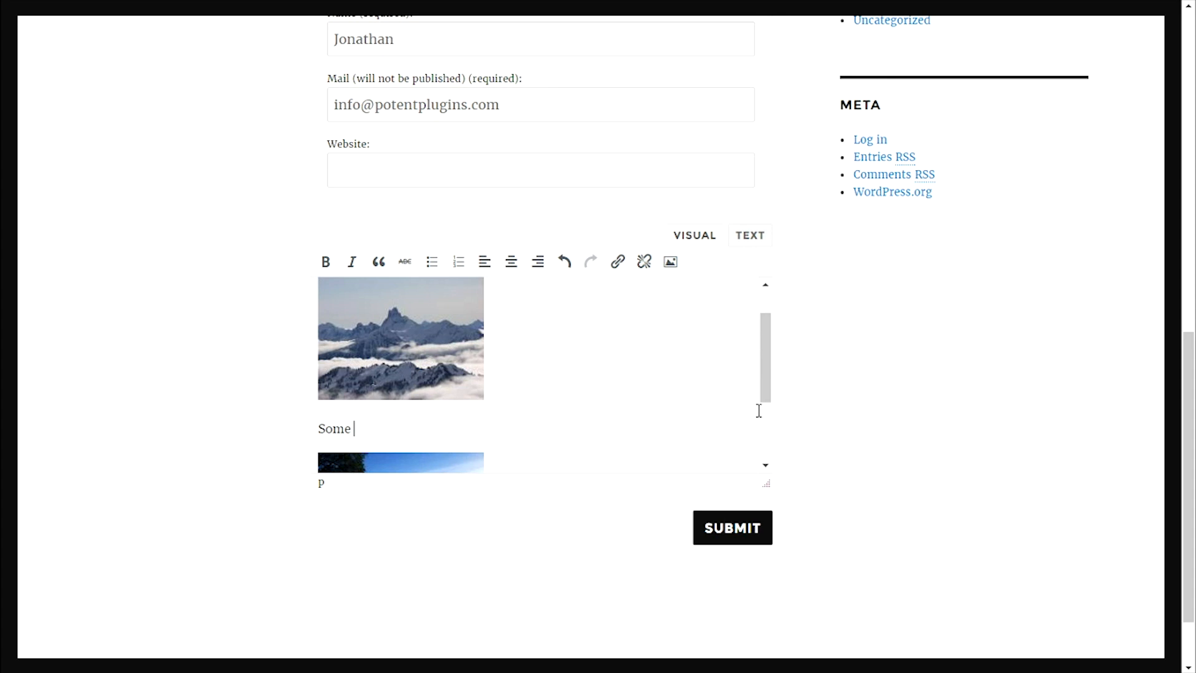
{"action": "type", "text": "more awesome text"}
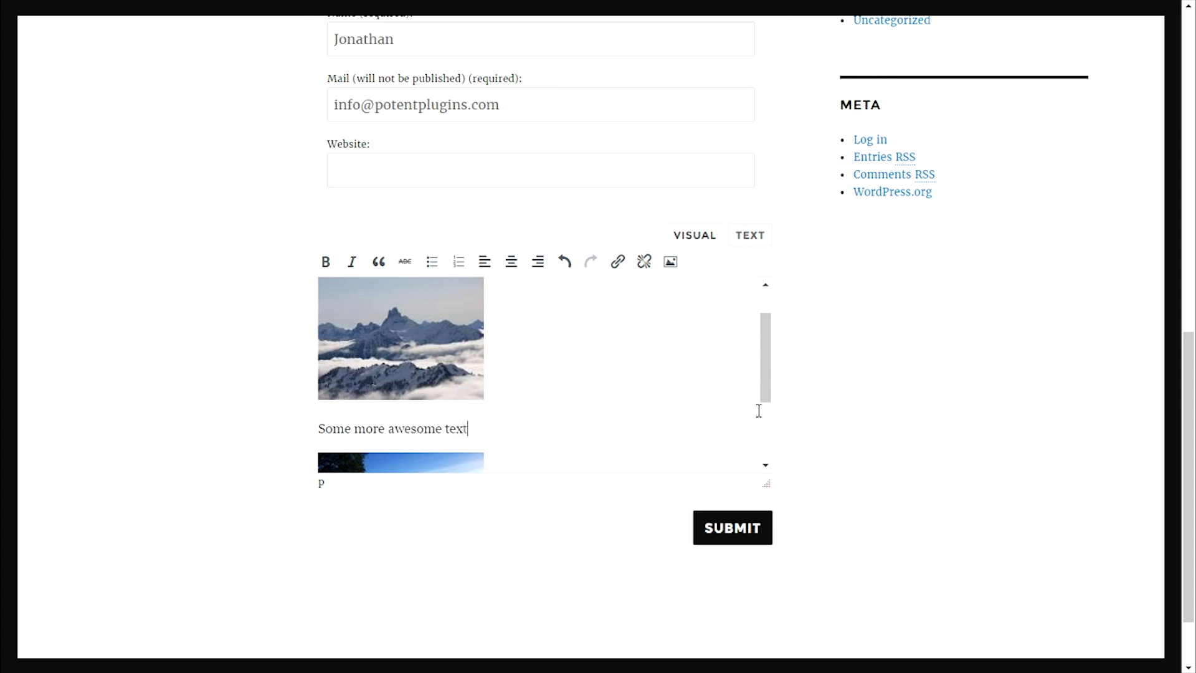
{"action": "type", "text": "!"}
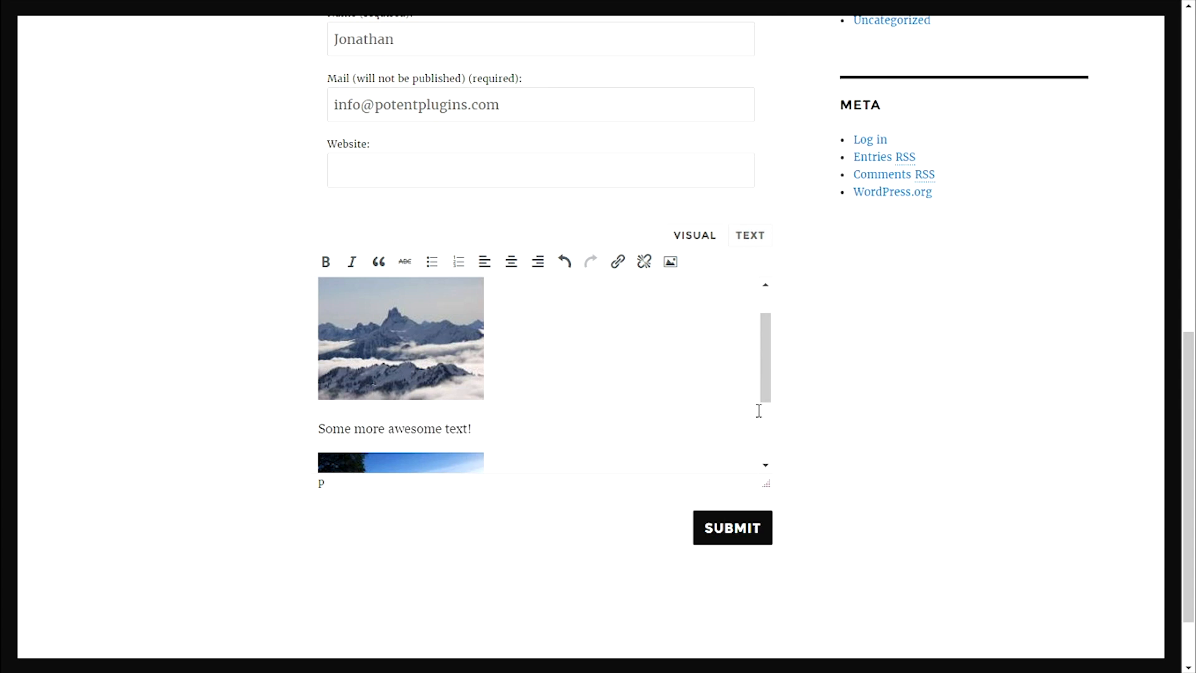
{"action": "mouse_move", "coordinate": [731, 528]}
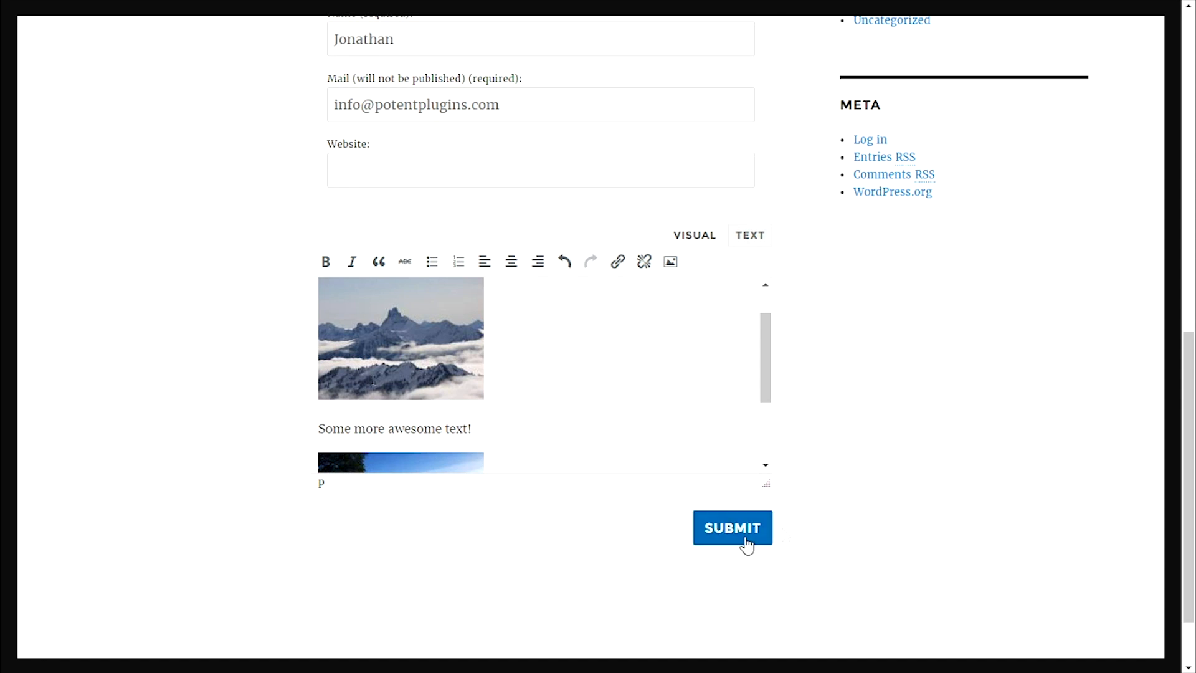
{"action": "left_click", "coordinate": [731, 527]}
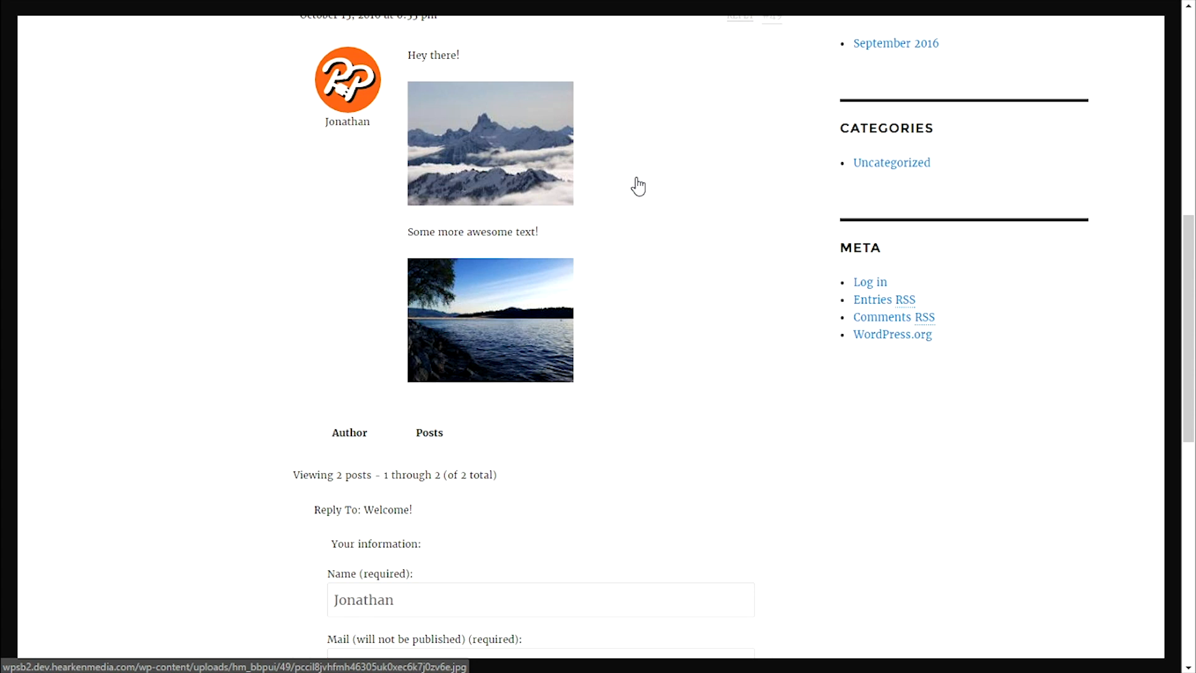
{"action": "mouse_move", "coordinate": [504, 139]}
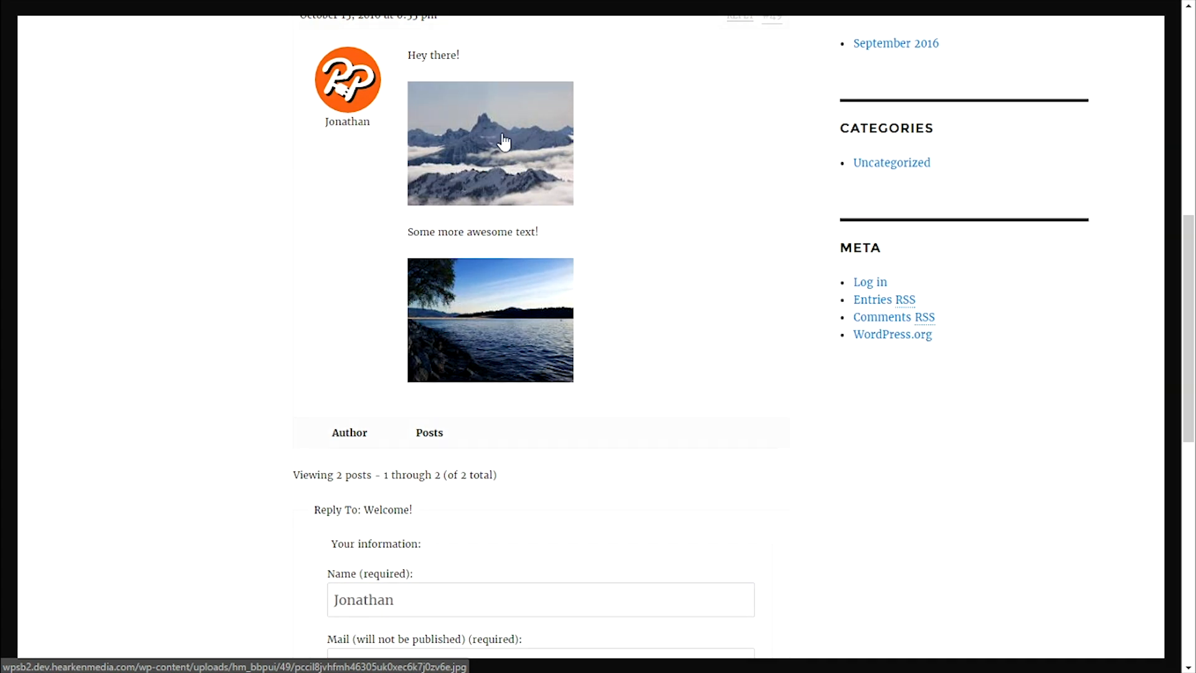
Enlarge the posted mountain thumbnail in the lightbox, then close it
{"action": "left_click", "coordinate": [489, 143]}
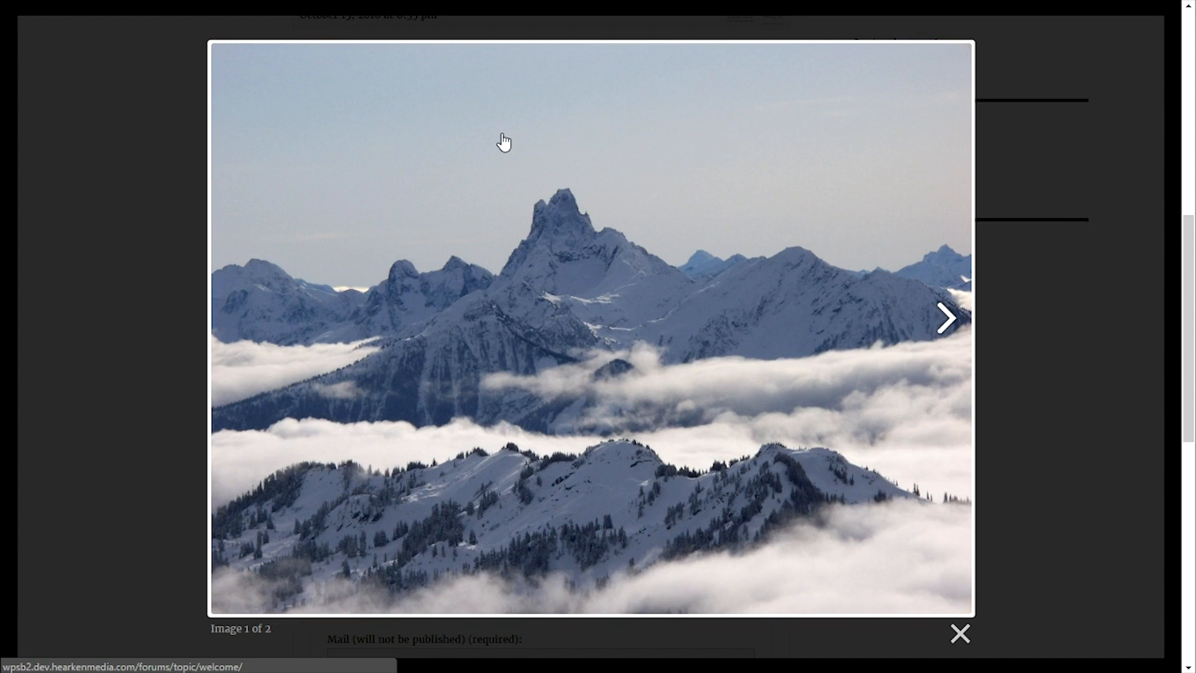
{"action": "left_click", "coordinate": [946, 318]}
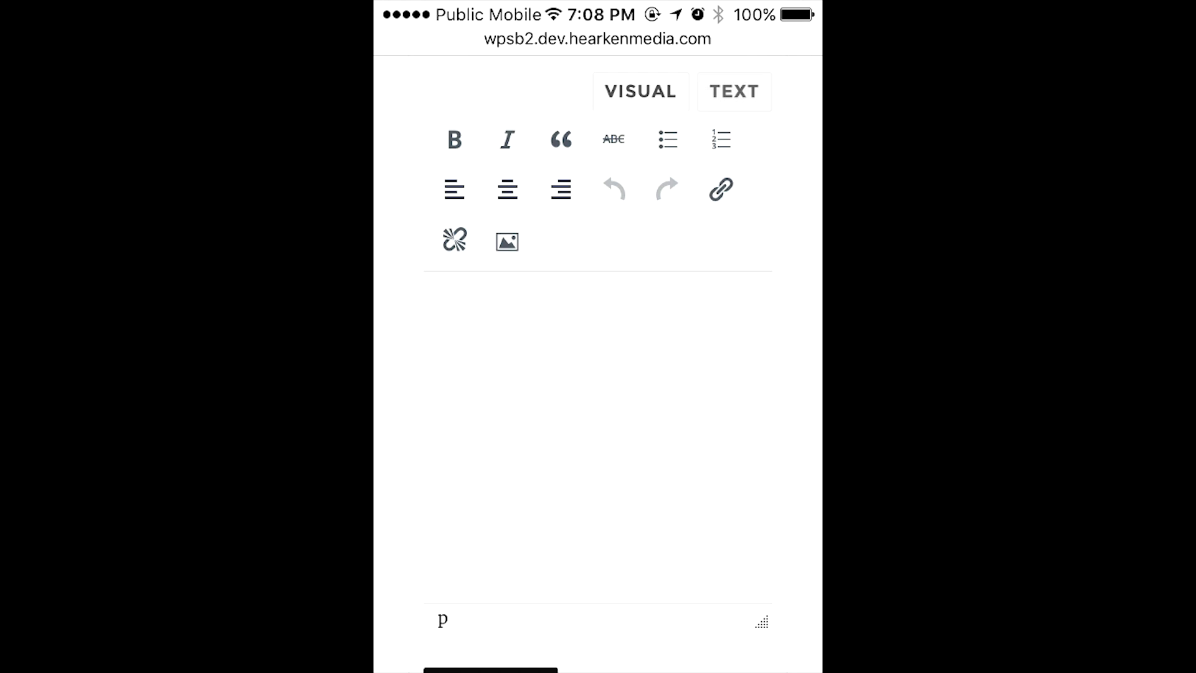
On the phone, open Insert Image and the Upload Images box to show photo sources
{"action": "left_click", "coordinate": [506, 241]}
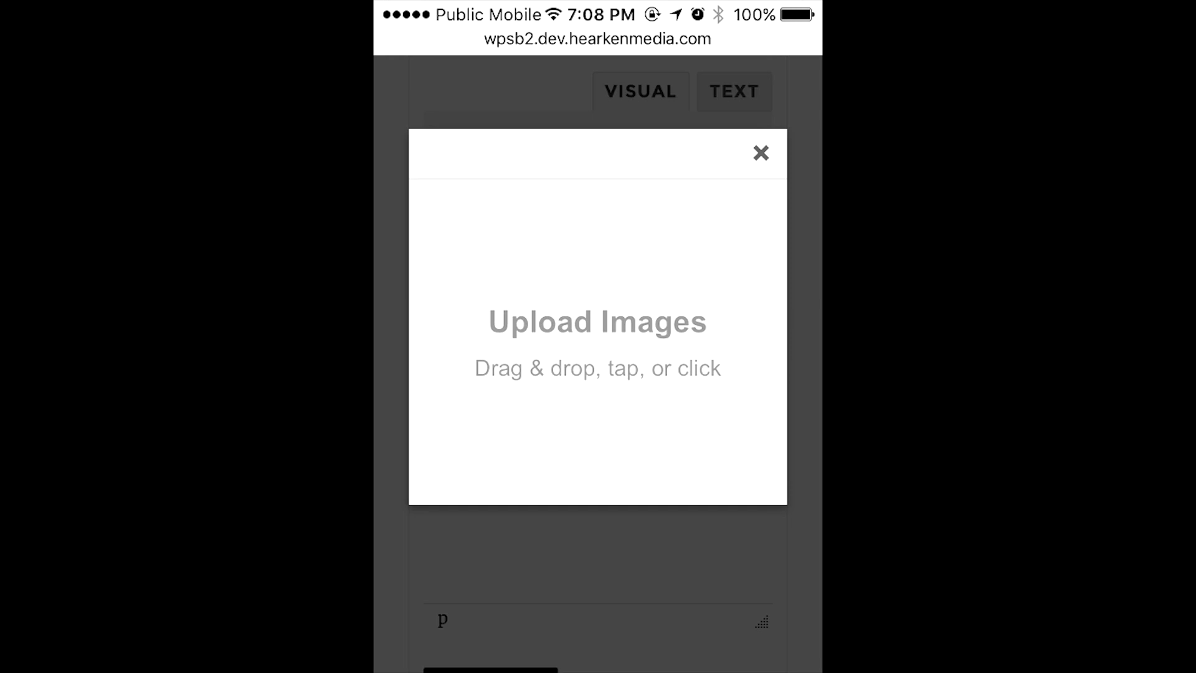
{"action": "left_click", "coordinate": [598, 321]}
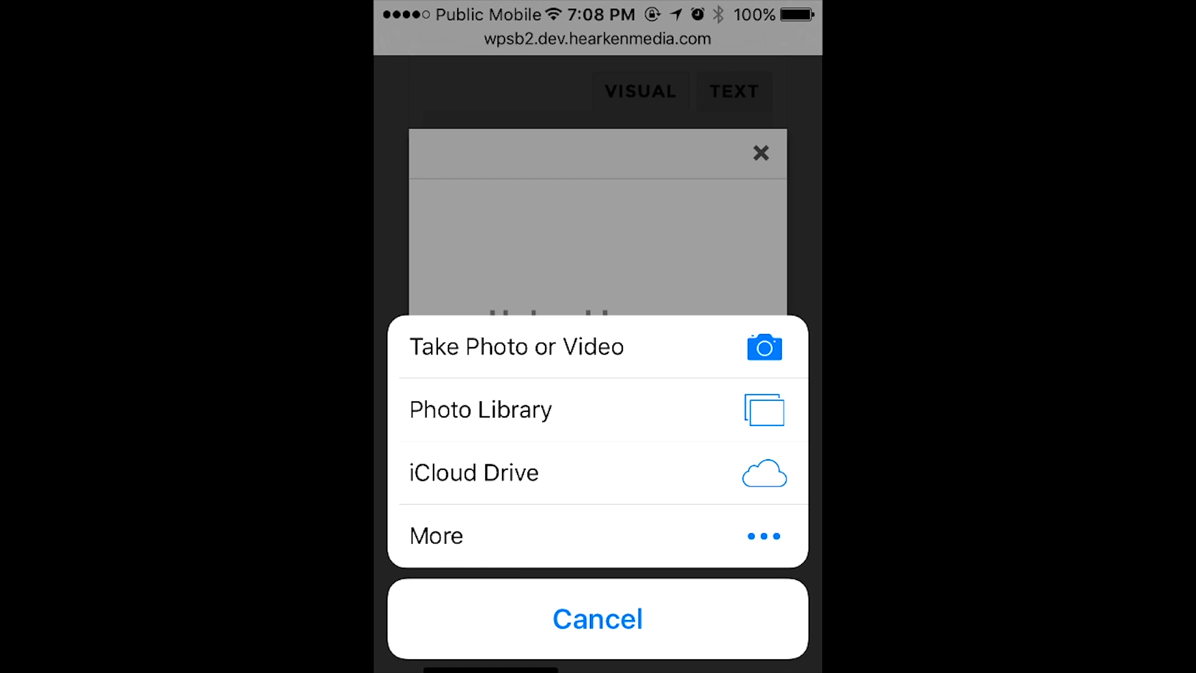
{"action": "left_click", "coordinate": [480, 409]}
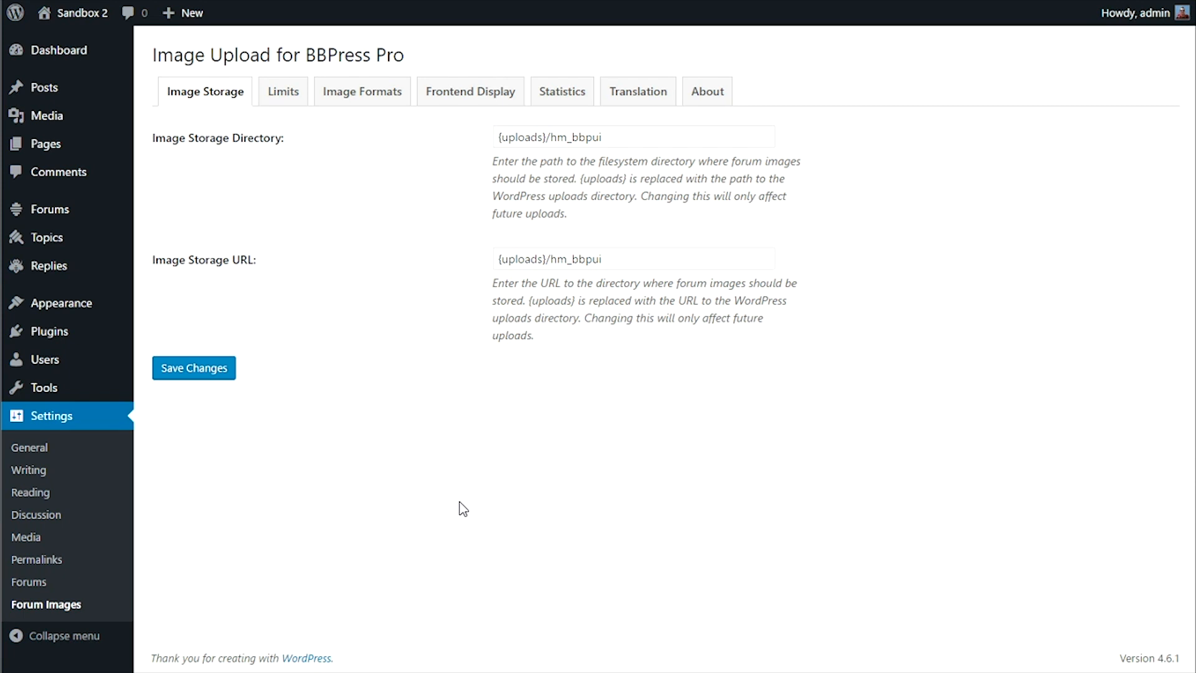
{"action": "mouse_move", "coordinate": [823, 364]}
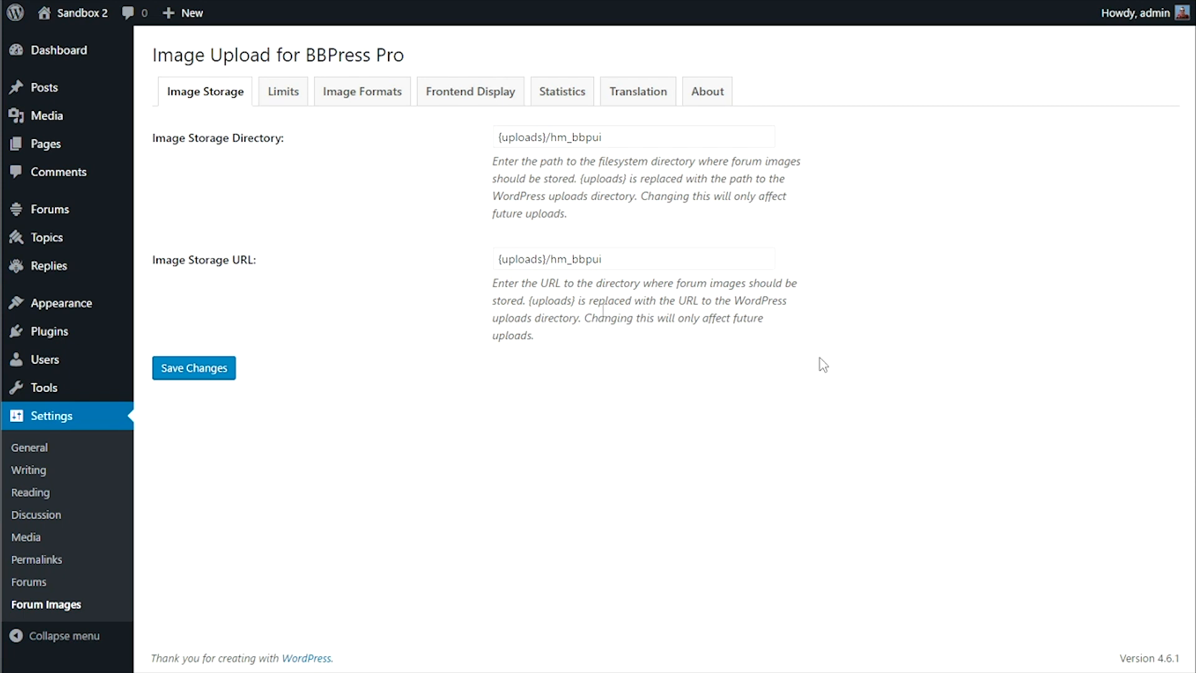
Scroll through the Limits tab from image count limits to upload file size
{"action": "left_click", "coordinate": [282, 91]}
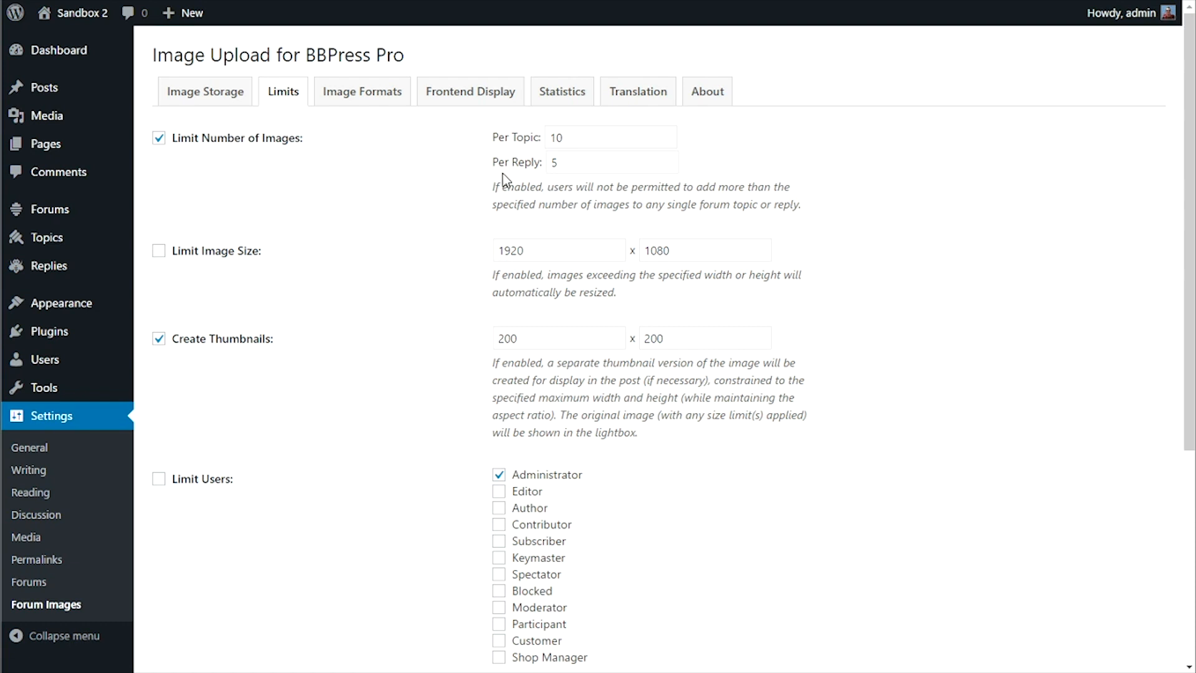
{"action": "mouse_move", "coordinate": [431, 241]}
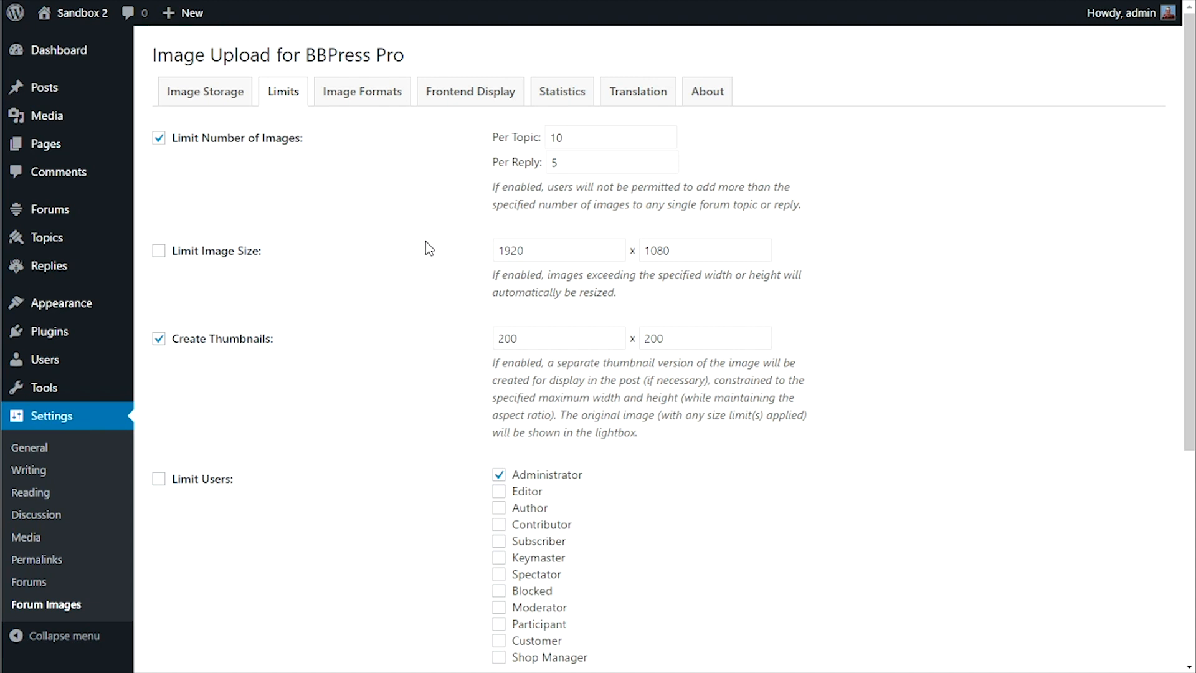
{"action": "scroll", "scroll_direction": "down", "scroll_amount": 3}
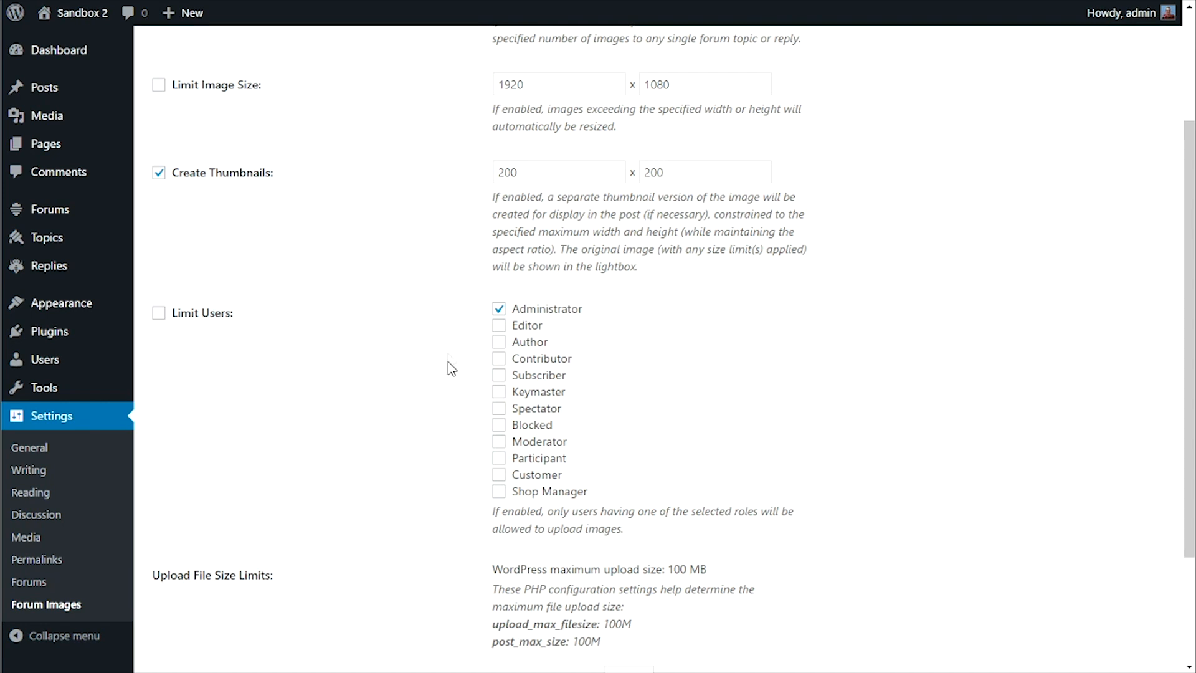
{"action": "scroll", "scroll_direction": "down", "scroll_amount": 3}
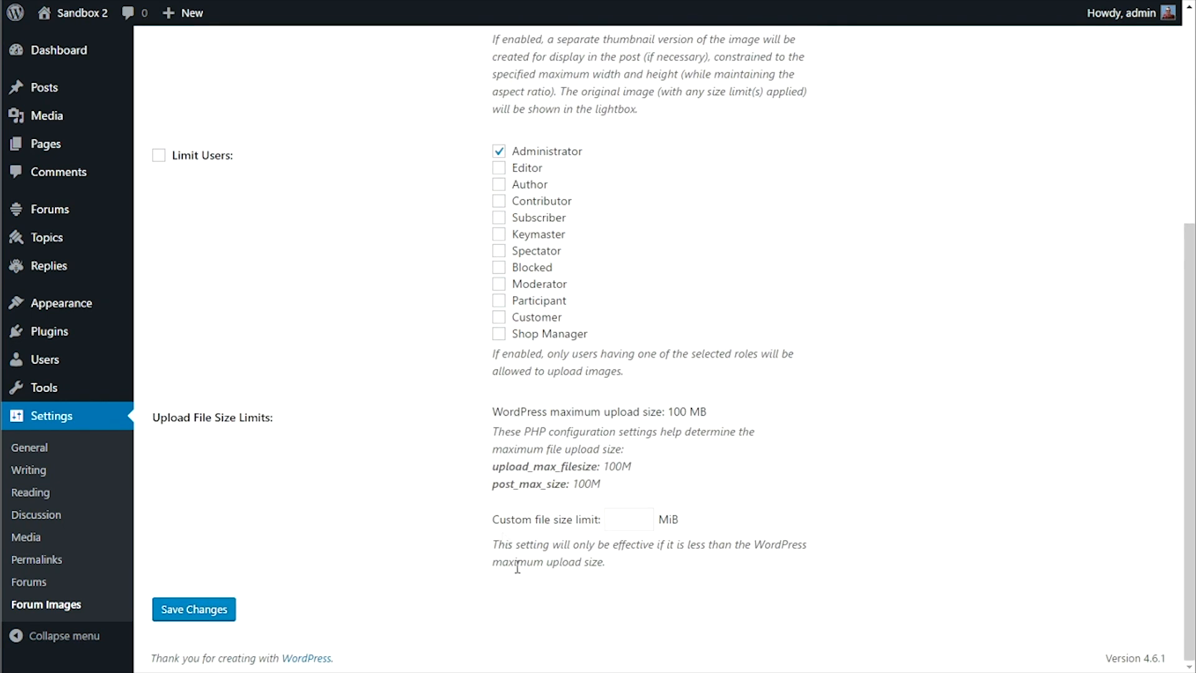
{"action": "scroll", "scroll_direction": "up", "scroll_amount": 3}
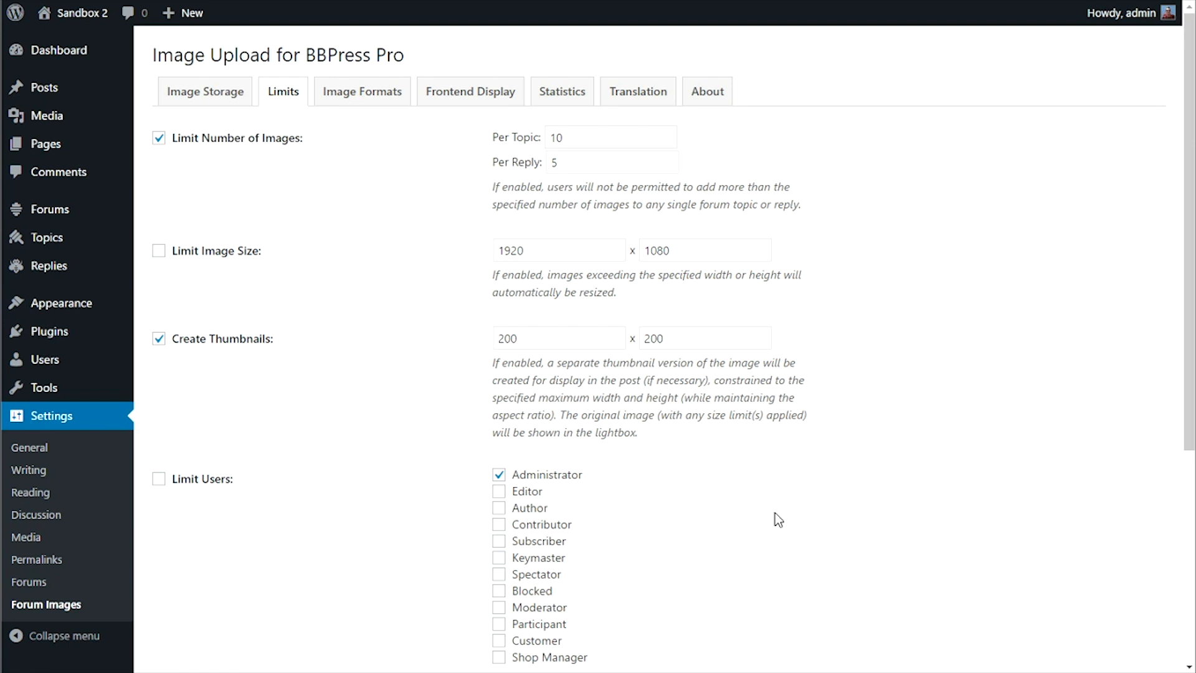
Review the Image Formats tab, then switch to Frontend Display settings
{"action": "left_click", "coordinate": [363, 91]}
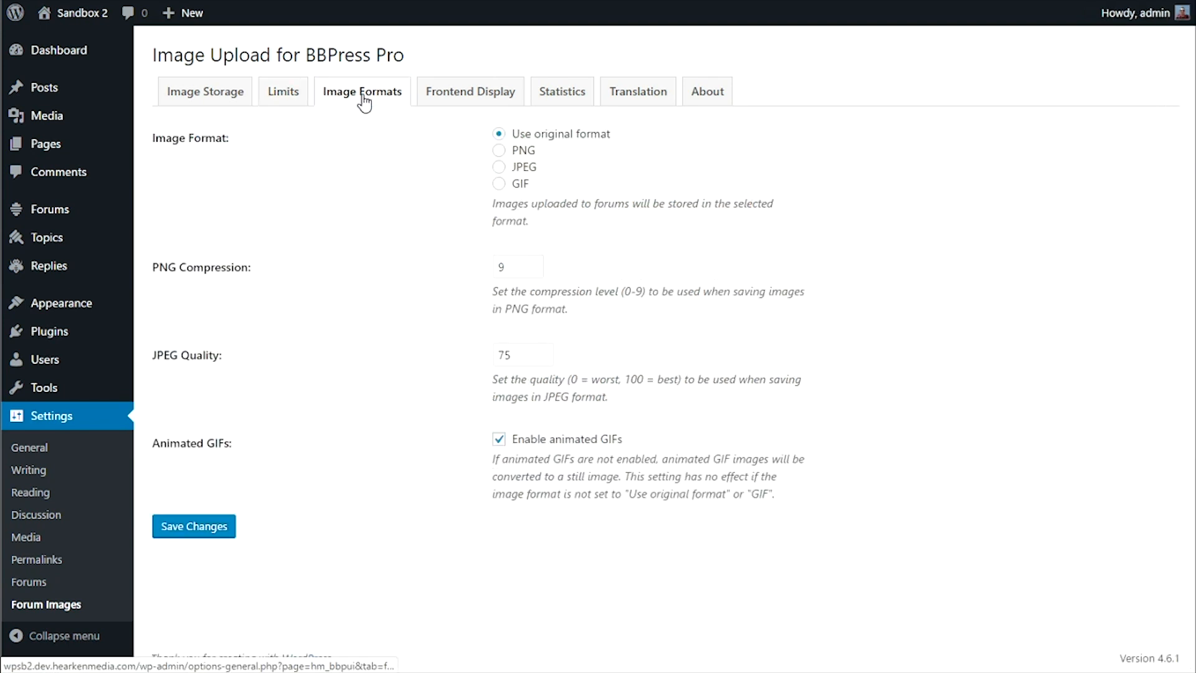
{"action": "mouse_move", "coordinate": [367, 147]}
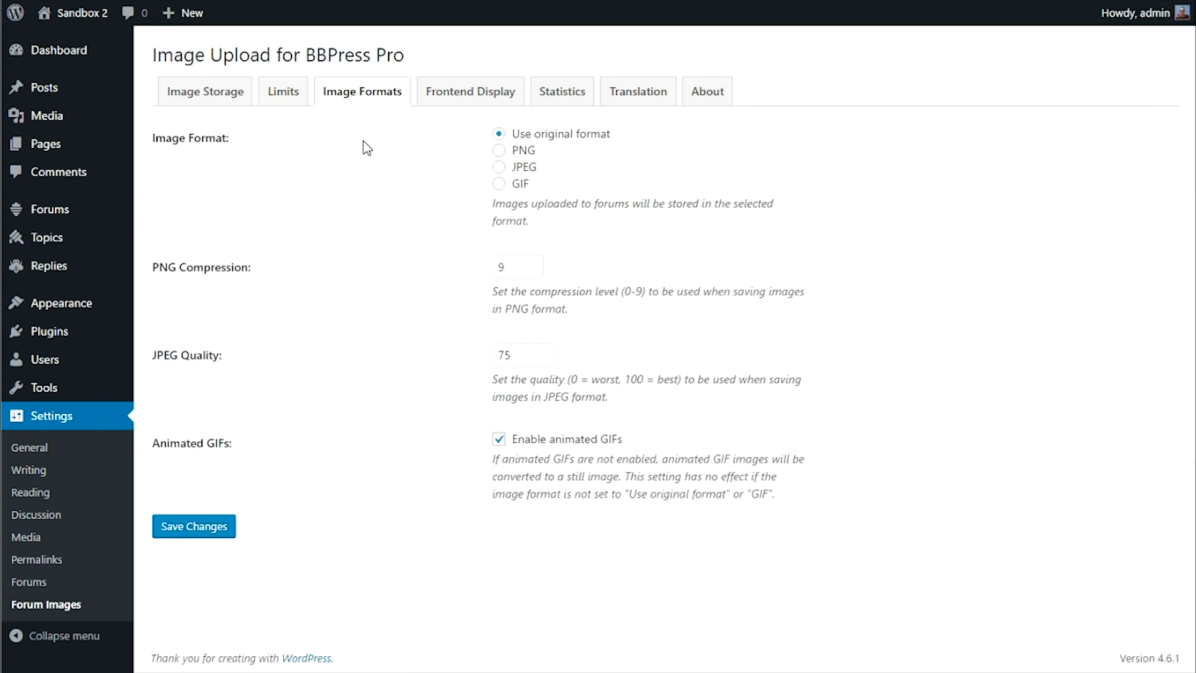
{"action": "mouse_move", "coordinate": [353, 294]}
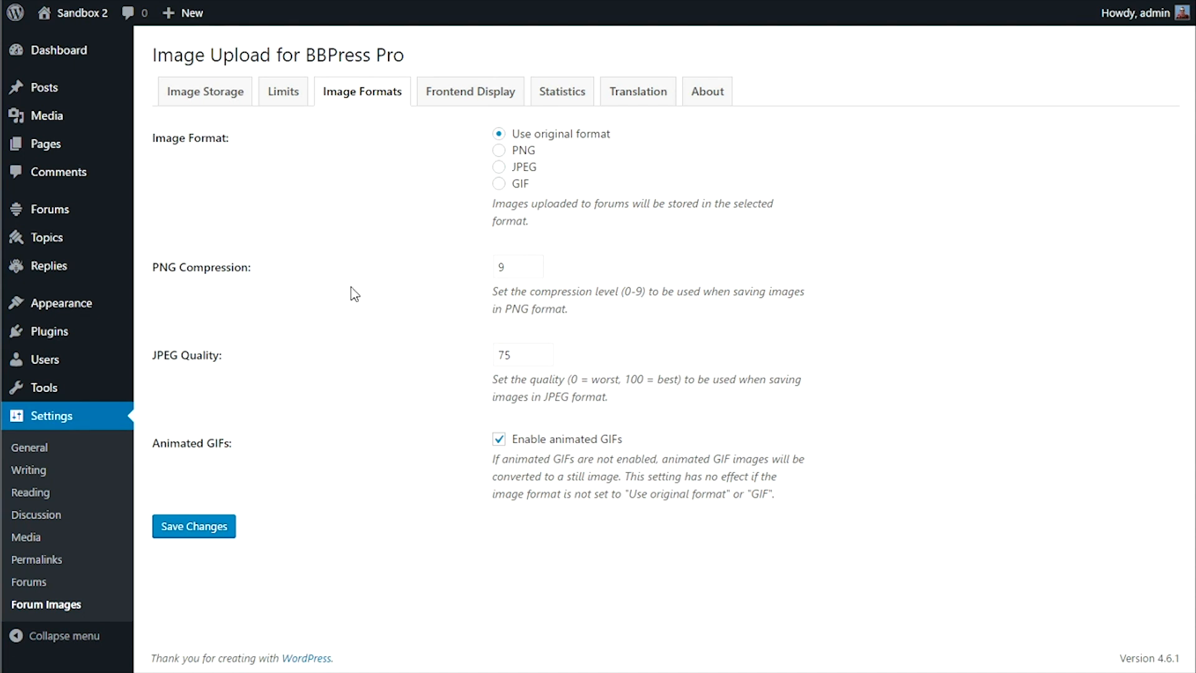
{"action": "mouse_move", "coordinate": [329, 286]}
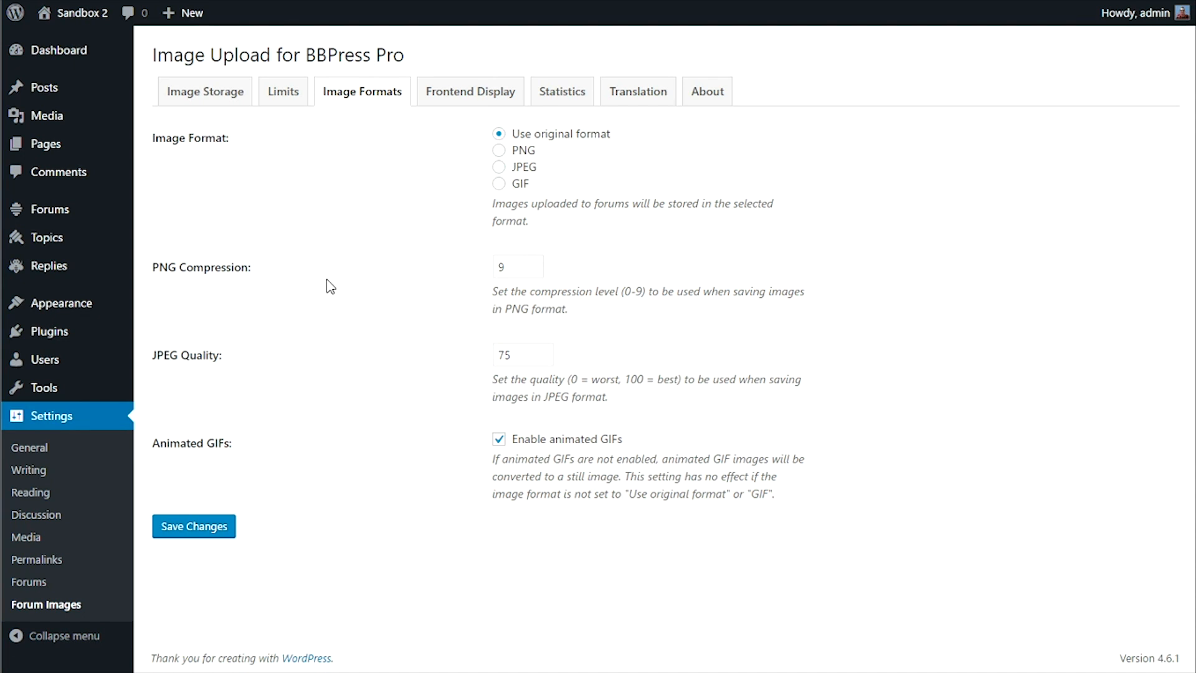
{"action": "mouse_move", "coordinate": [384, 319]}
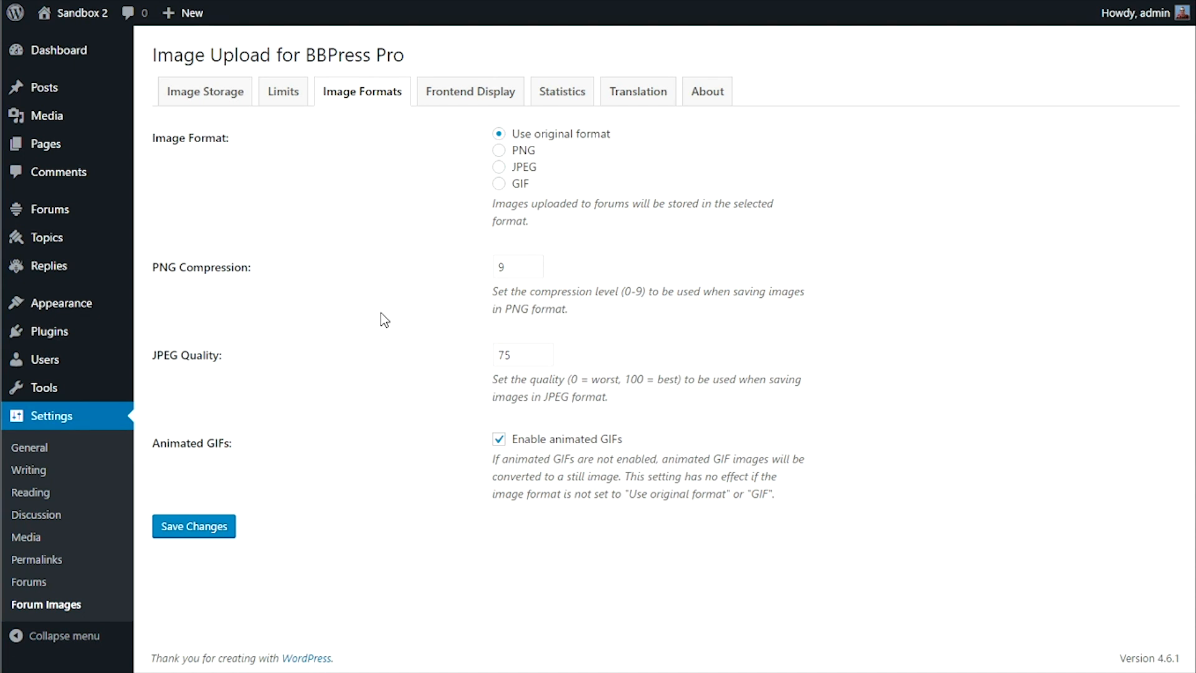
{"action": "mouse_move", "coordinate": [373, 344]}
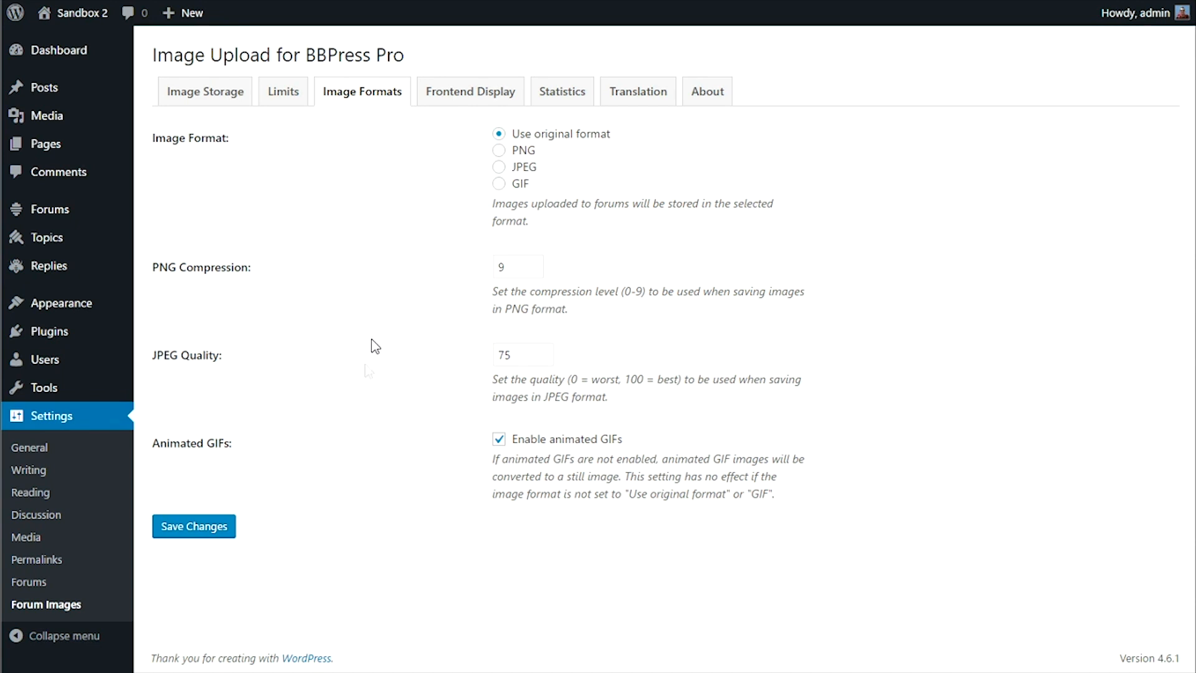
{"action": "mouse_move", "coordinate": [427, 489]}
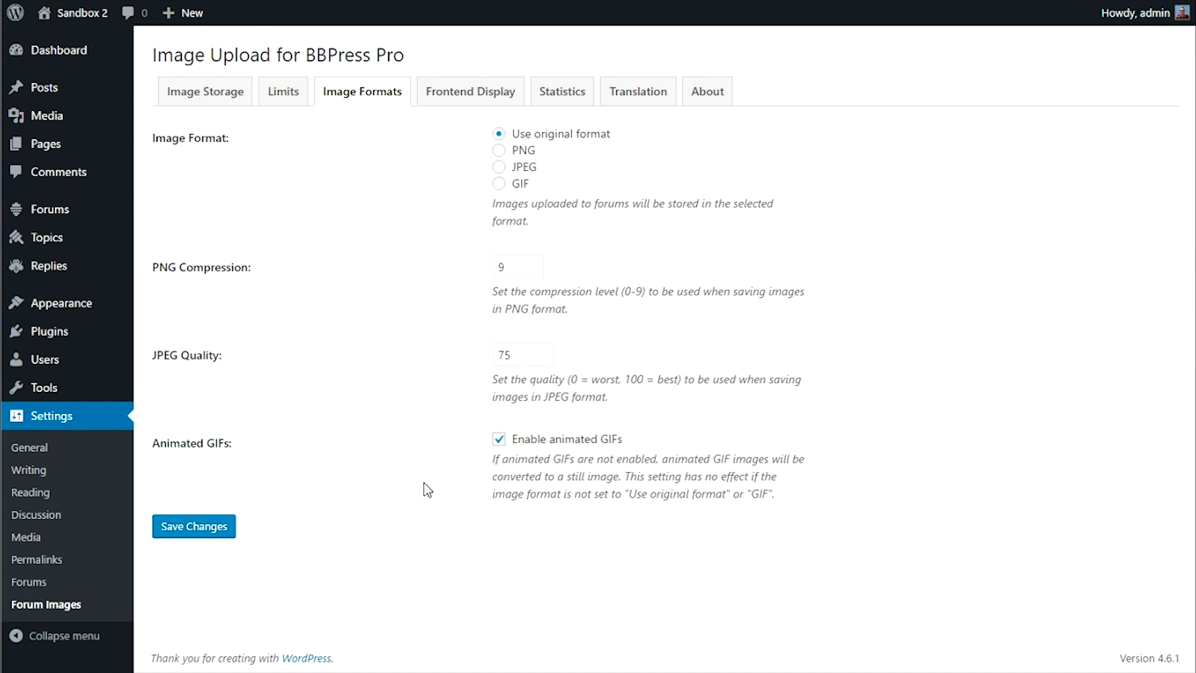
{"action": "mouse_move", "coordinate": [492, 112]}
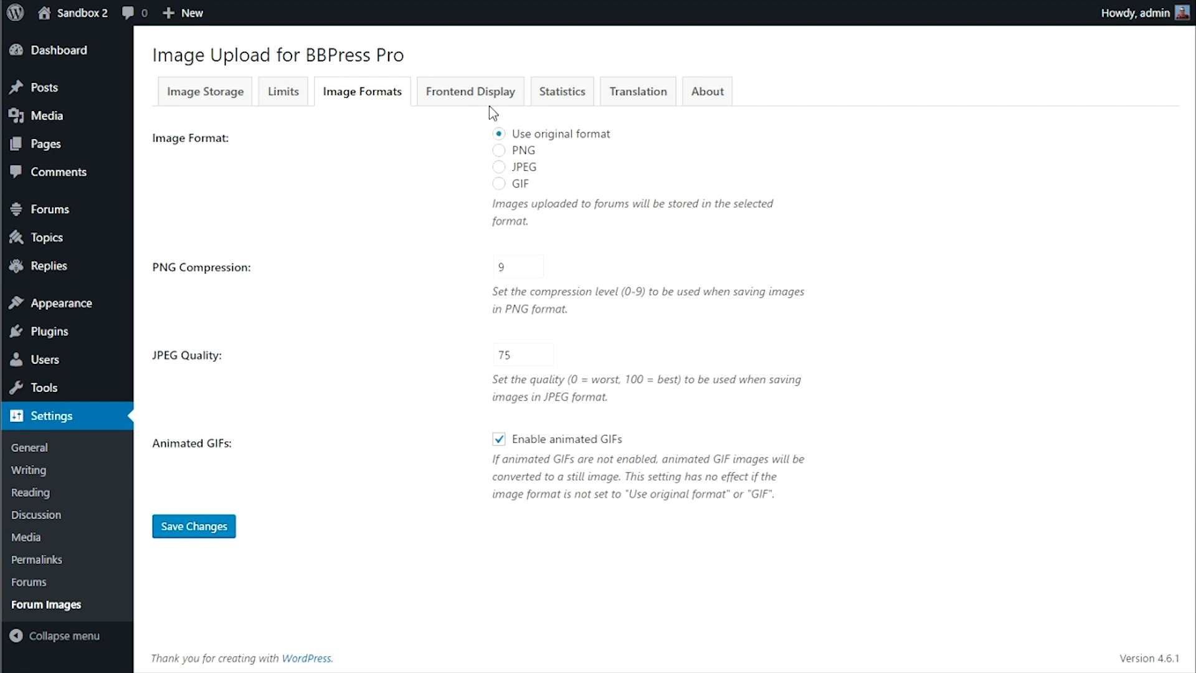
{"action": "left_click", "coordinate": [470, 91]}
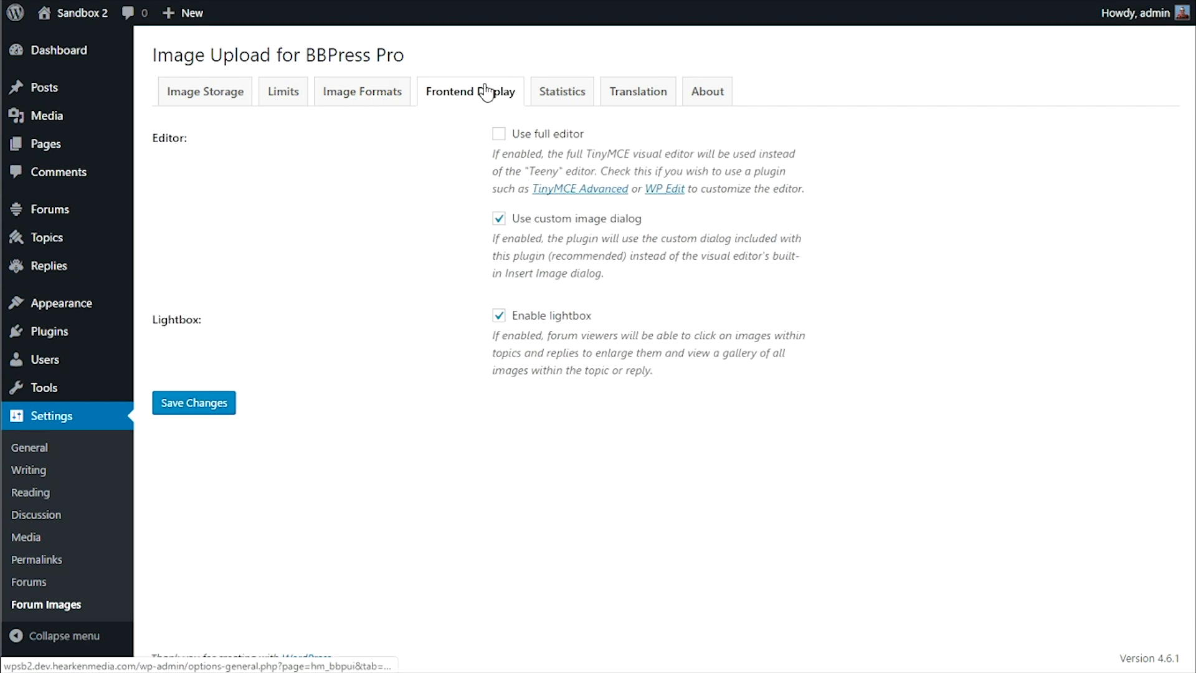
{"action": "mouse_move", "coordinate": [397, 234]}
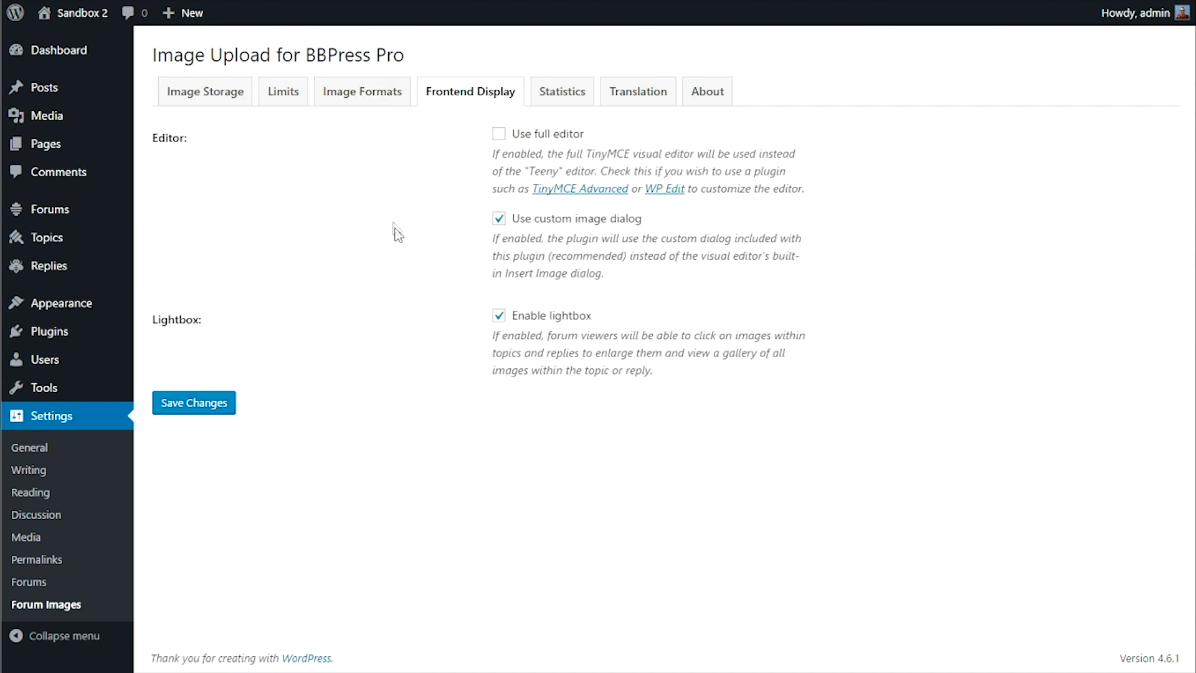
{"action": "mouse_move", "coordinate": [474, 379]}
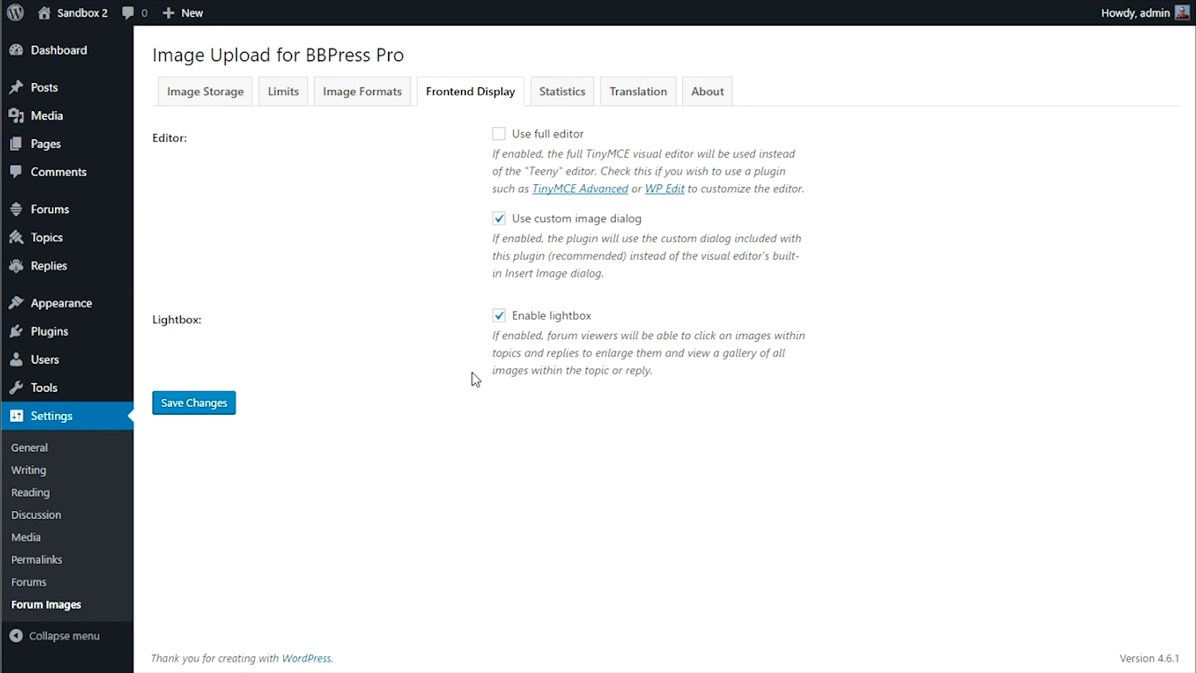
{"action": "mouse_move", "coordinate": [450, 244]}
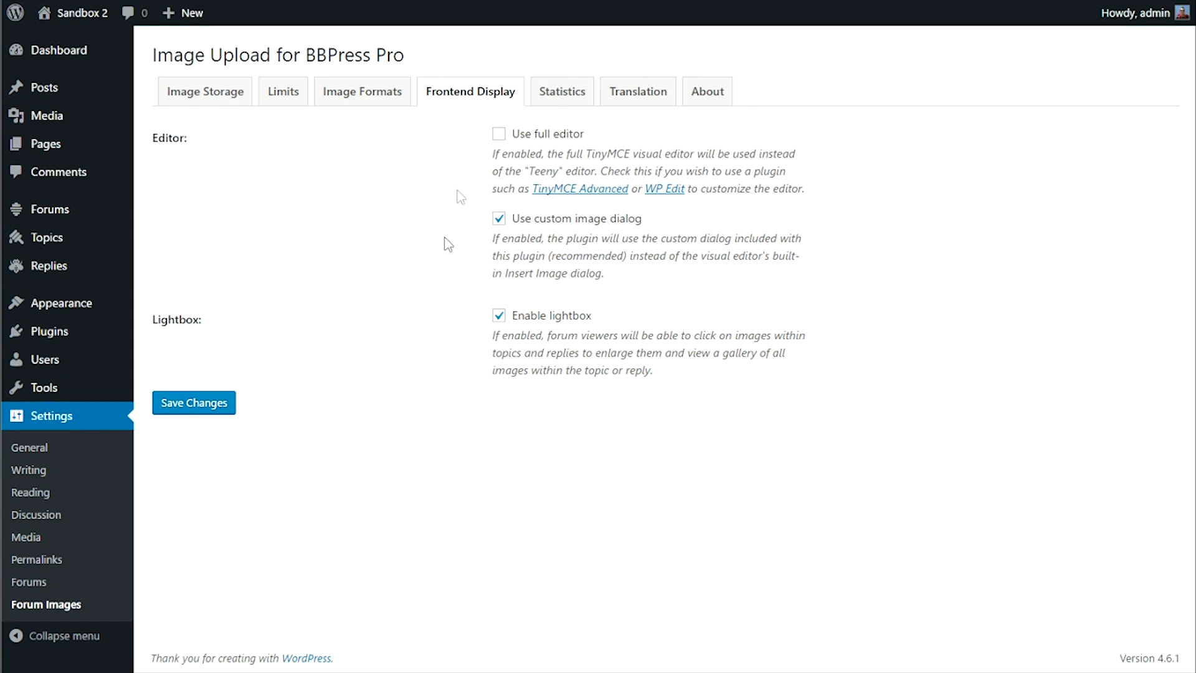
View the Statistics tab, then scroll the Translation tab down to Save Changes
{"action": "left_click", "coordinate": [561, 91]}
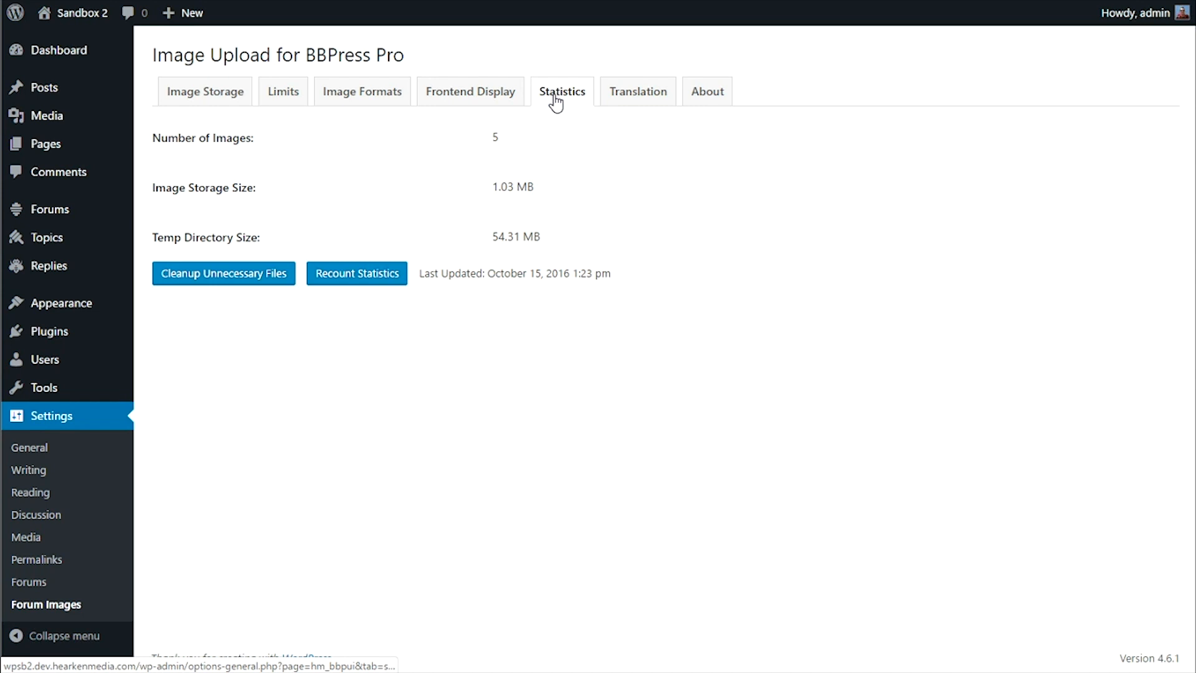
{"action": "mouse_move", "coordinate": [520, 176]}
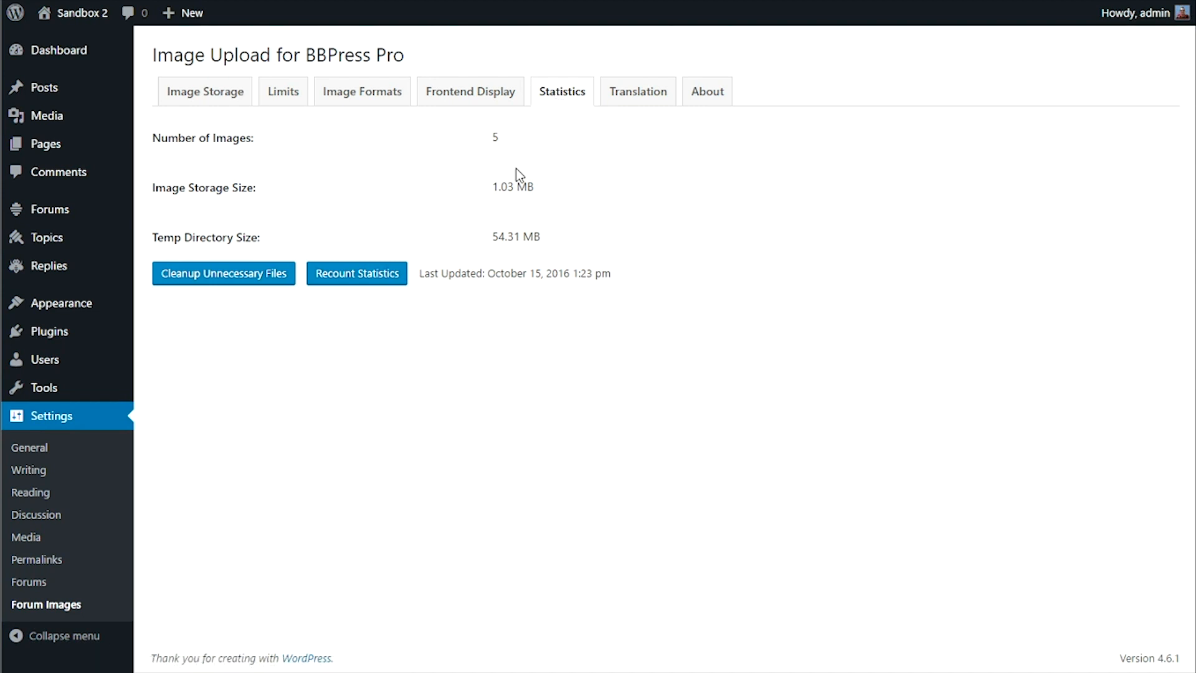
{"action": "mouse_move", "coordinate": [566, 172]}
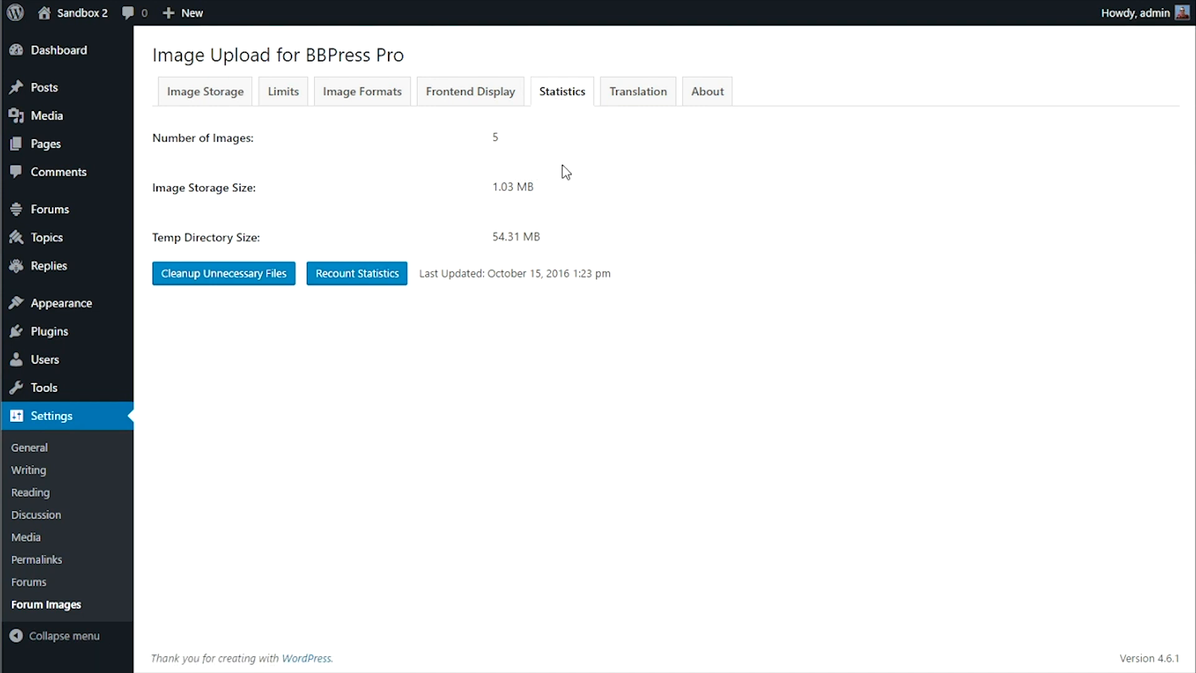
{"action": "left_click", "coordinate": [636, 91]}
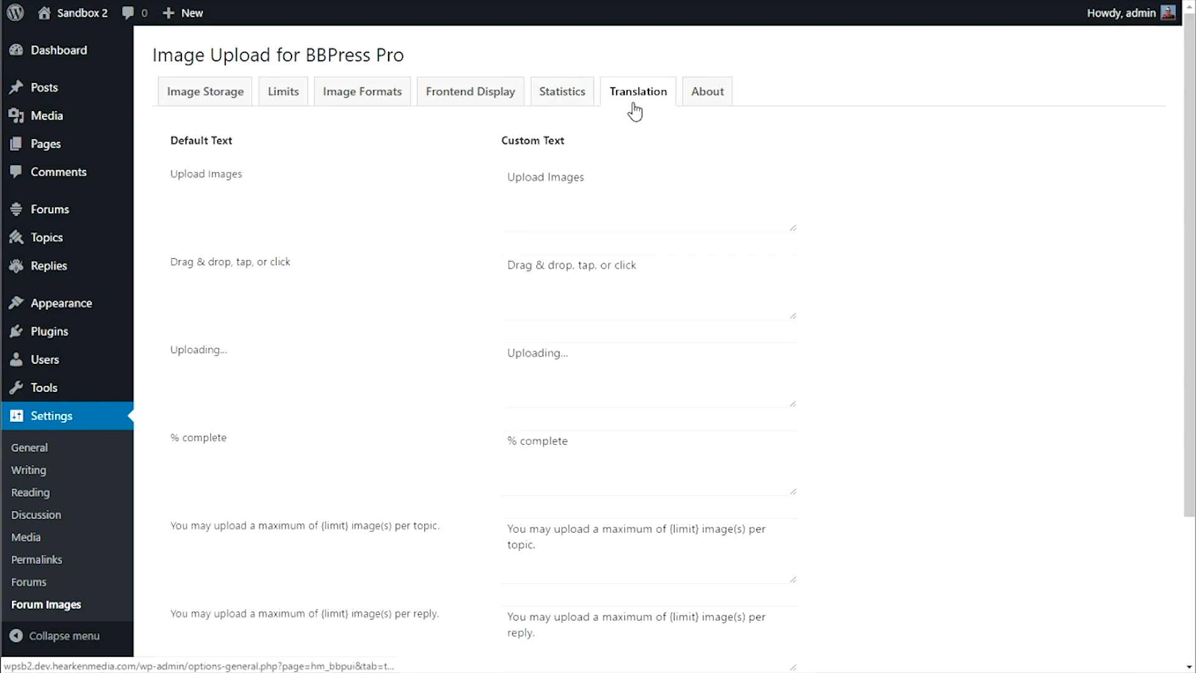
{"action": "mouse_move", "coordinate": [632, 168]}
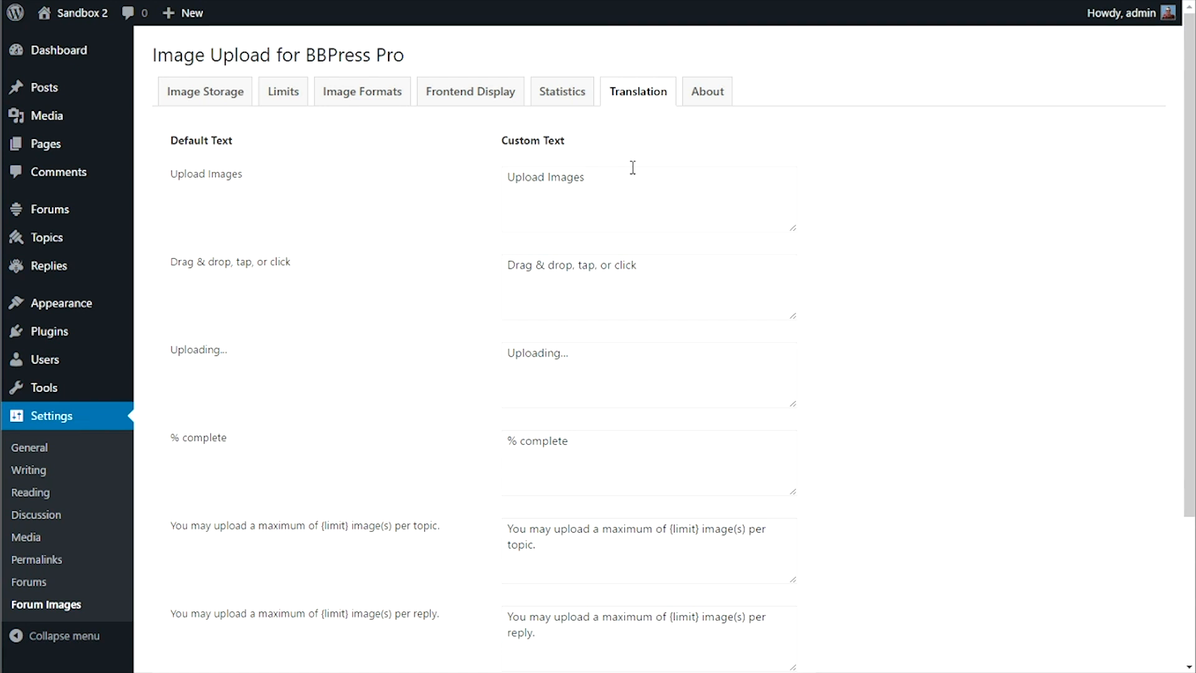
{"action": "scroll", "scroll_direction": "down", "scroll_amount": 3}
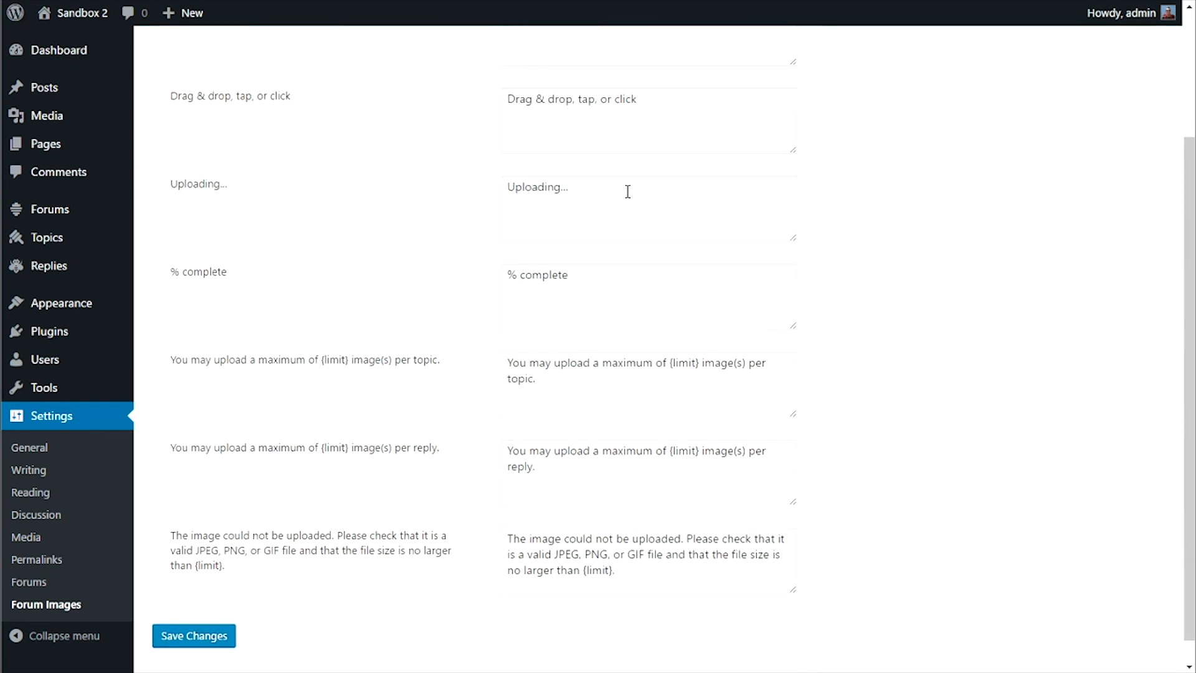
{"action": "scroll", "scroll_direction": "down", "scroll_amount": 3}
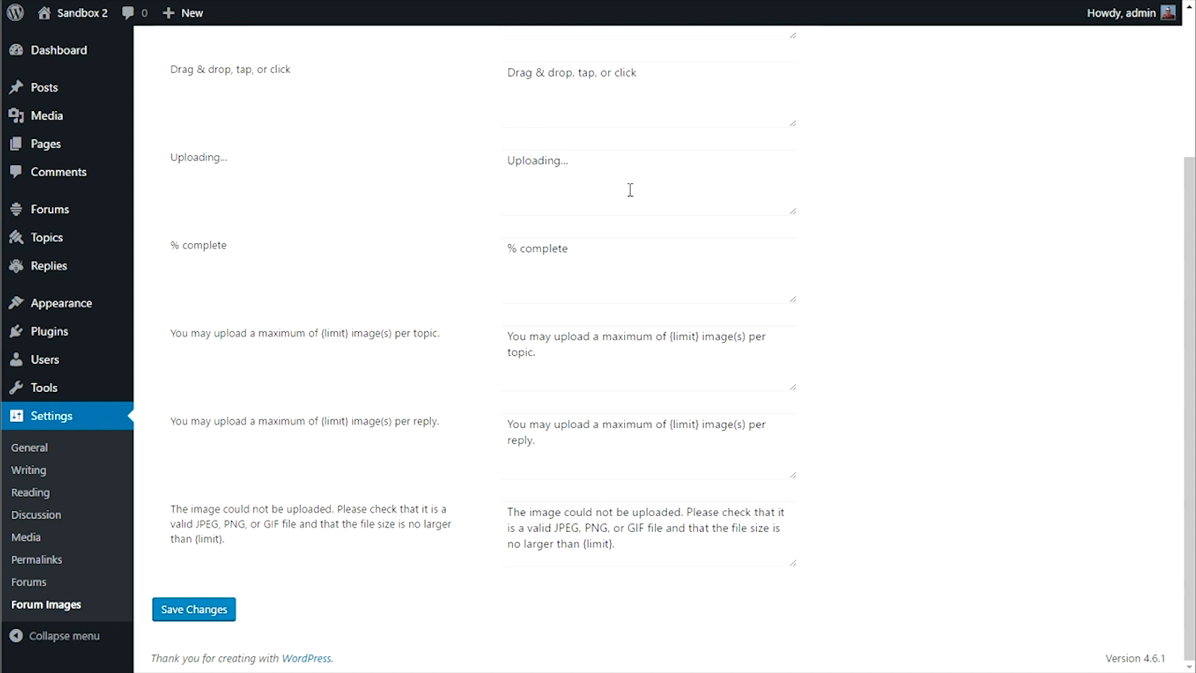